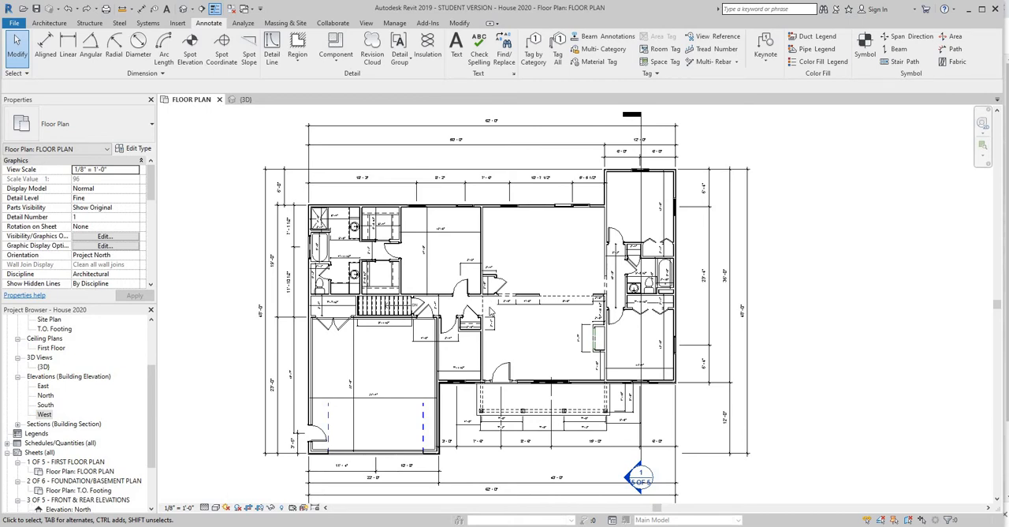
pyautogui.moveTo(537, 272)
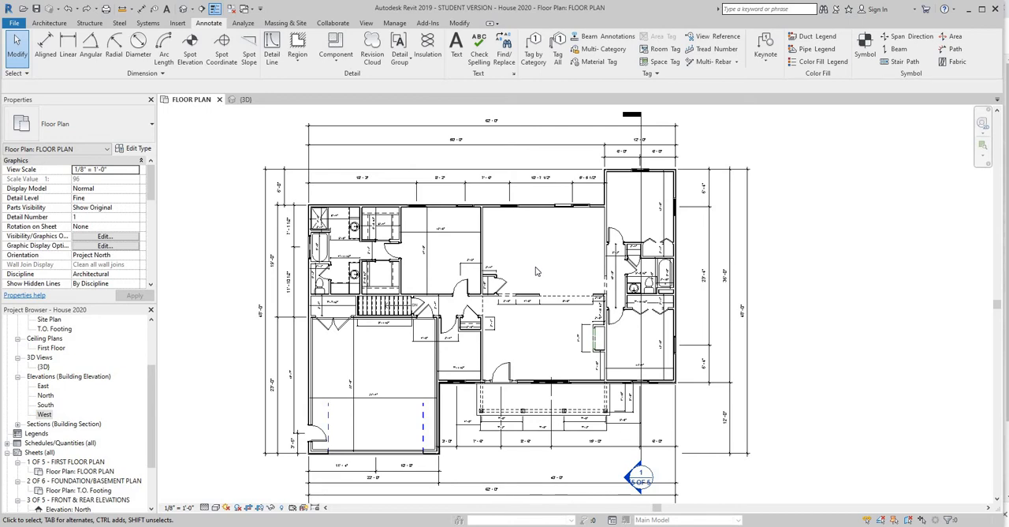
pyautogui.moveTo(582, 251)
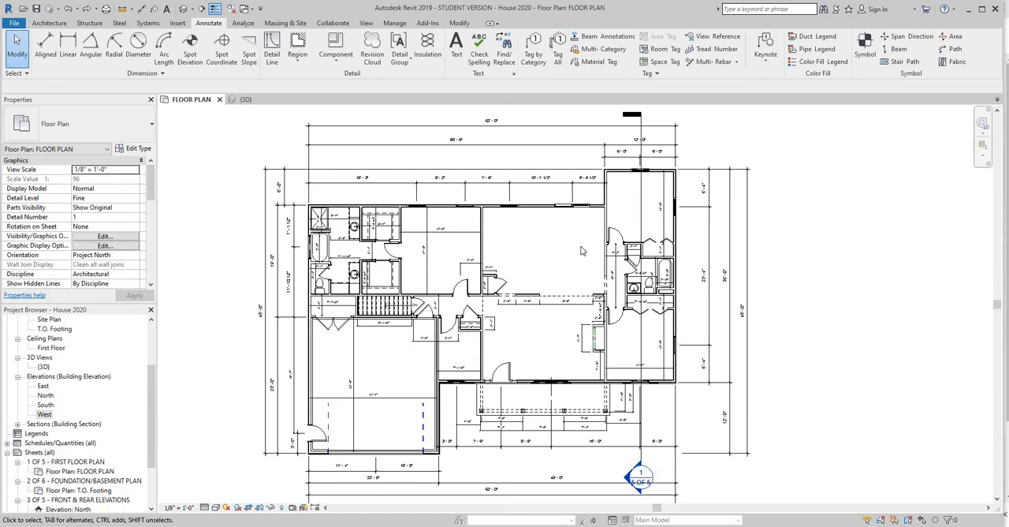
pyautogui.moveTo(519, 272)
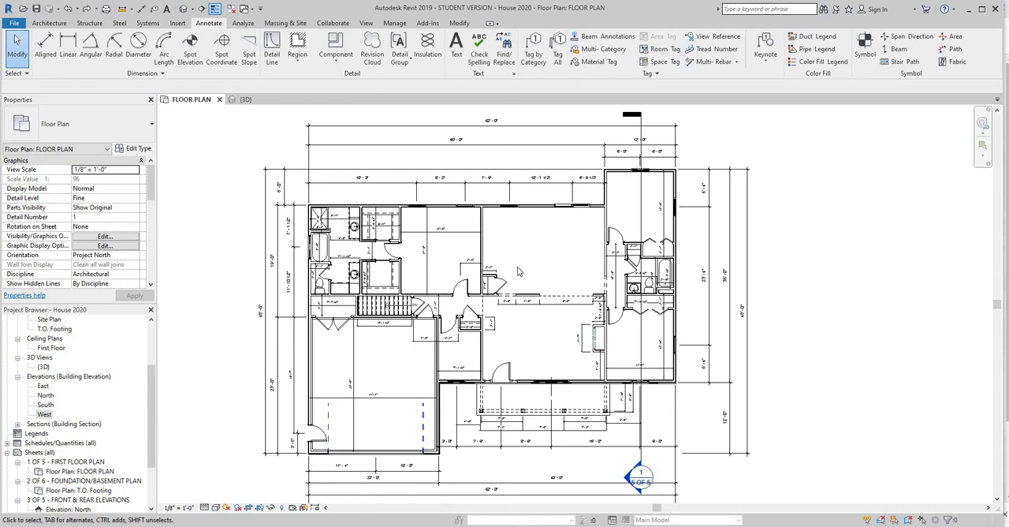
pyautogui.moveTo(243, 108)
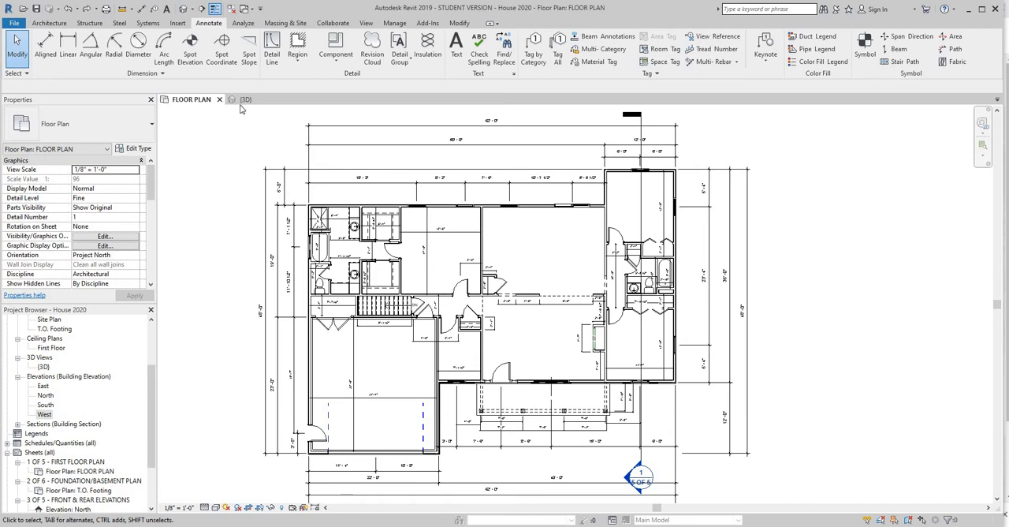
# Orbit the house in 3D, then review the floor plan and West elevation
pyautogui.click(246, 98)
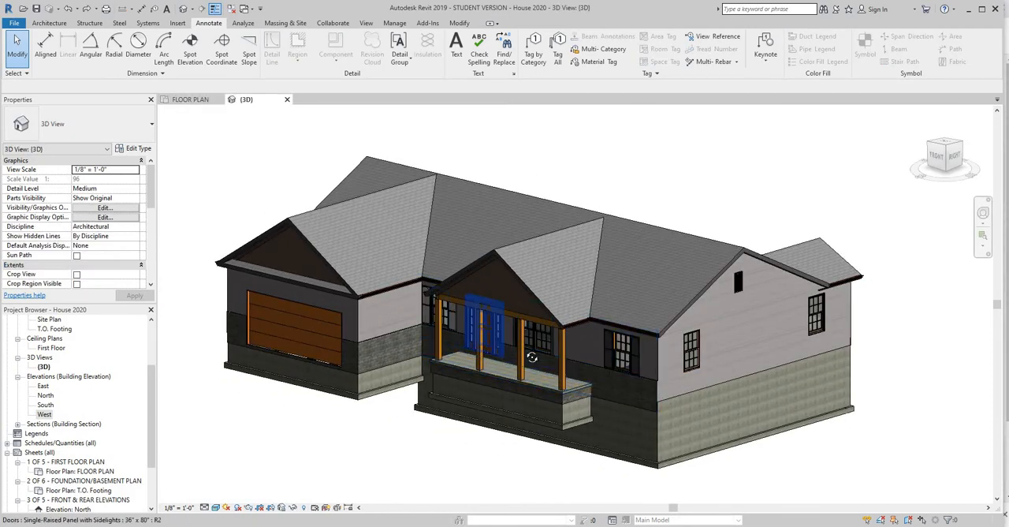
pyautogui.moveTo(533, 357); pyautogui.dragTo(868, 332)
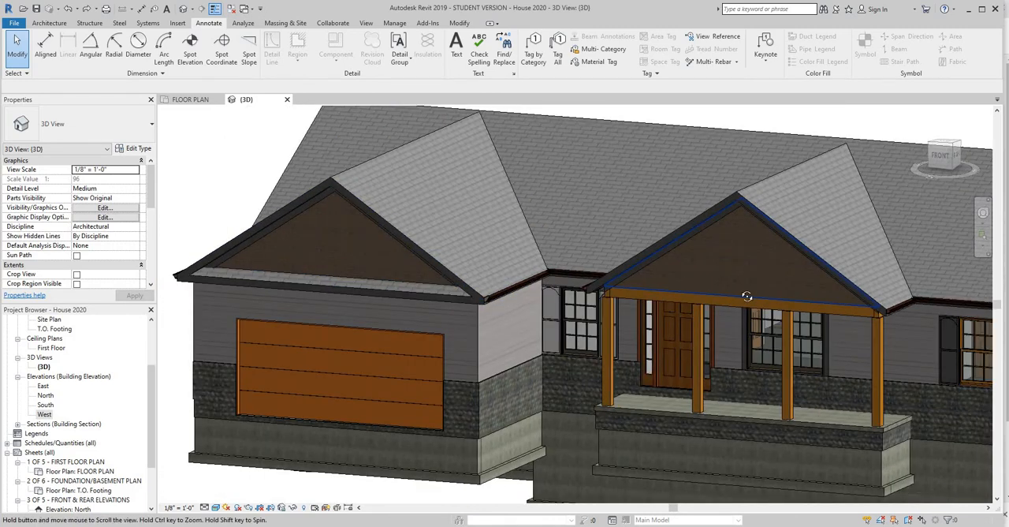
pyautogui.moveTo(747, 296); pyautogui.dragTo(428, 290)
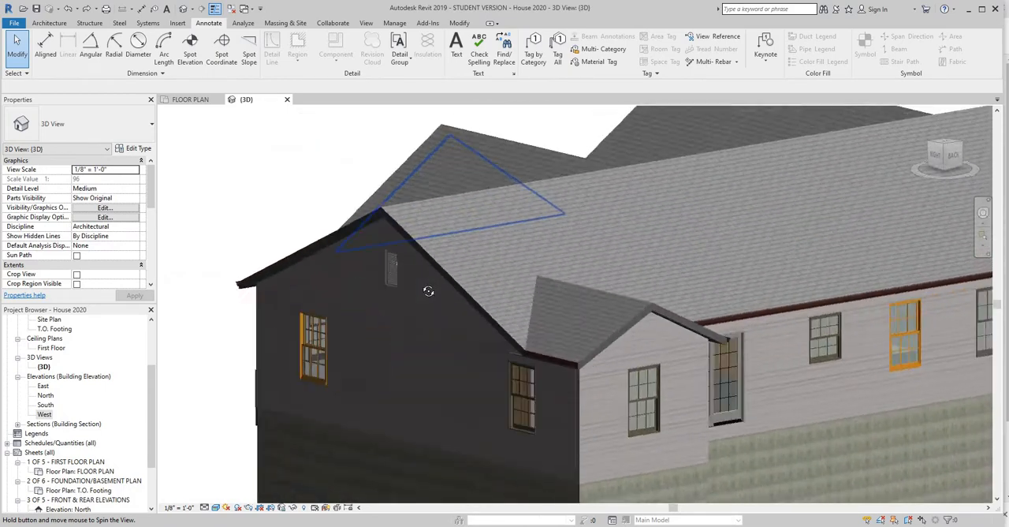
pyautogui.moveTo(429, 291); pyautogui.dragTo(607, 293)
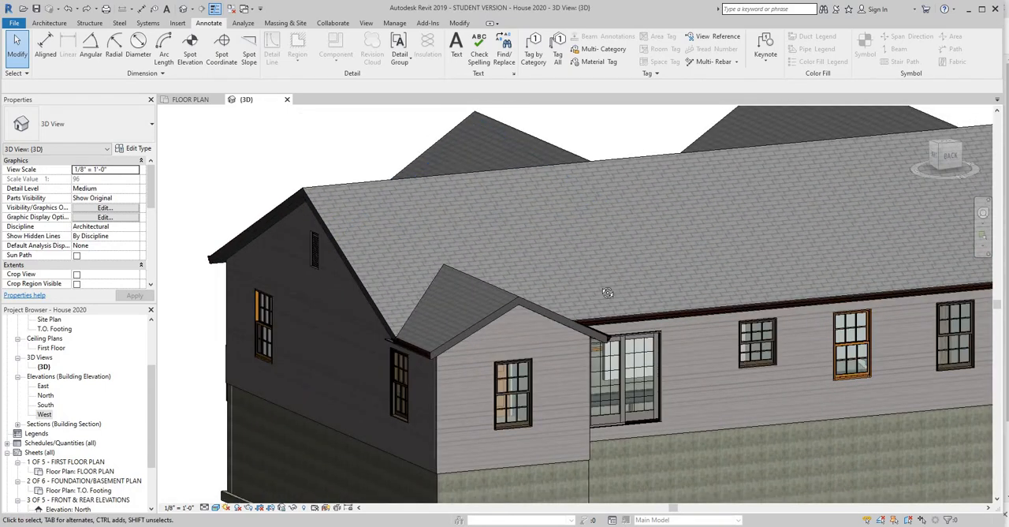
pyautogui.moveTo(607, 292); pyautogui.dragTo(501, 294)
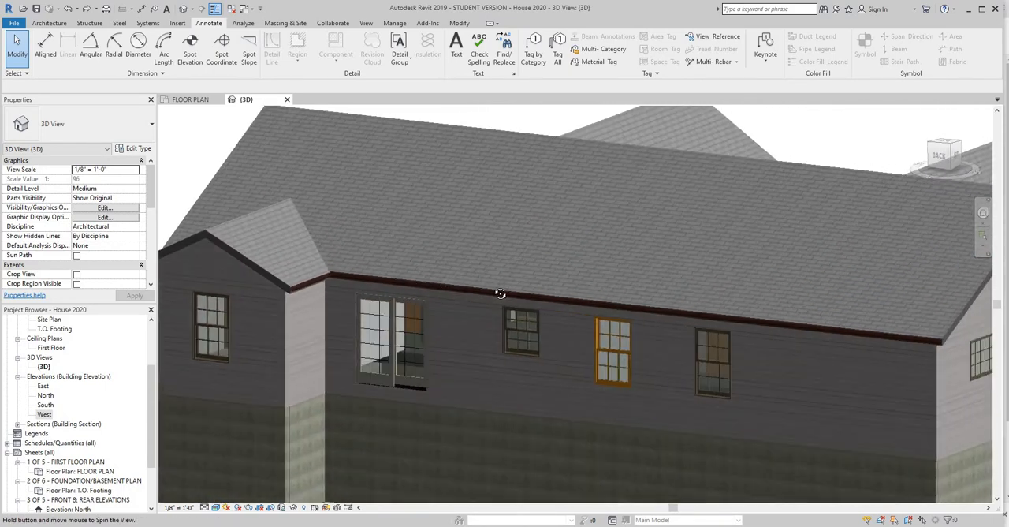
pyautogui.moveTo(500, 294); pyautogui.dragTo(895, 300)
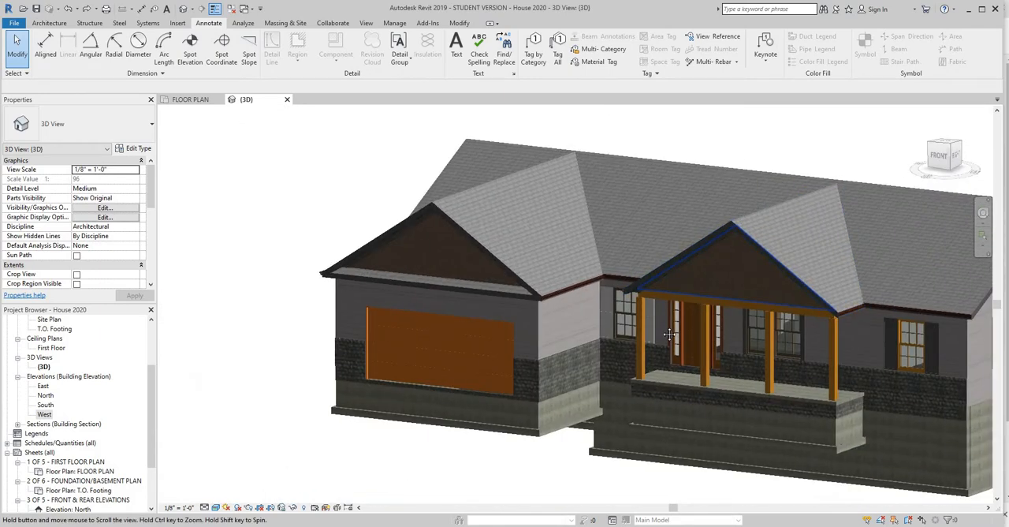
pyautogui.moveTo(670, 335); pyautogui.dragTo(662, 312)
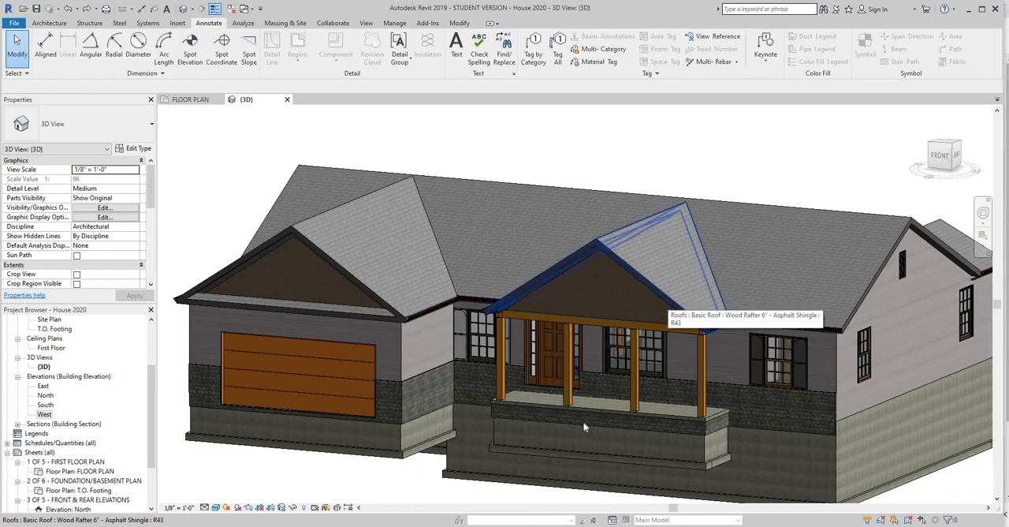
pyautogui.click(189, 99)
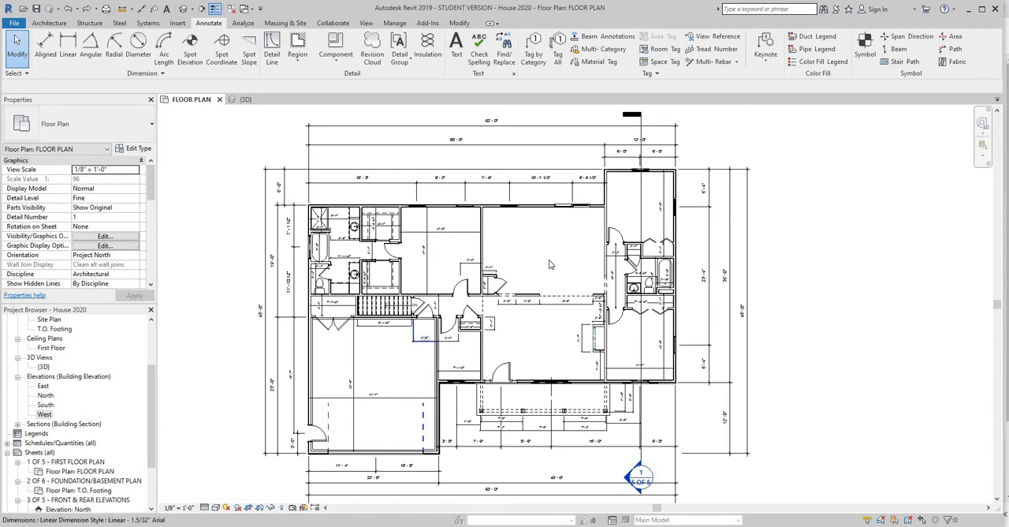
pyautogui.moveTo(614, 213)
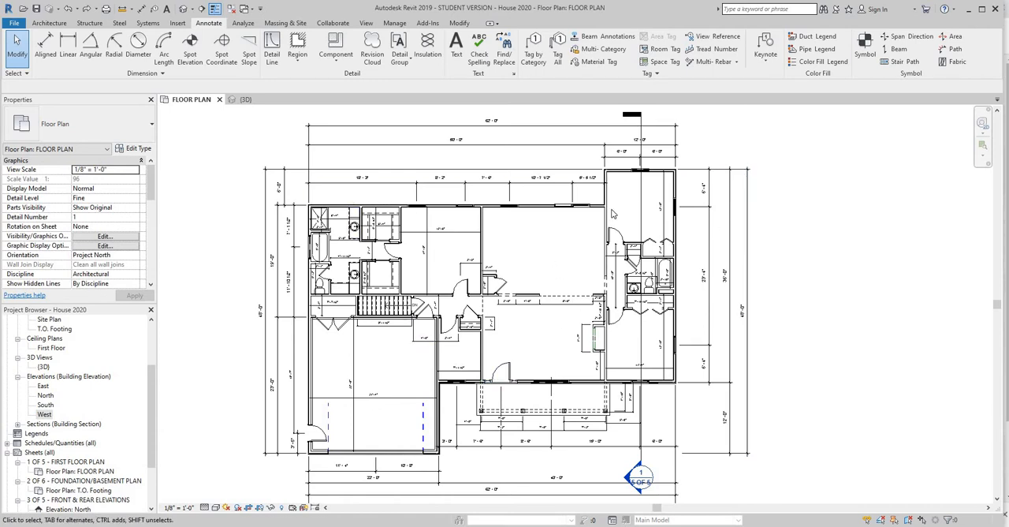
pyautogui.moveTo(631, 203)
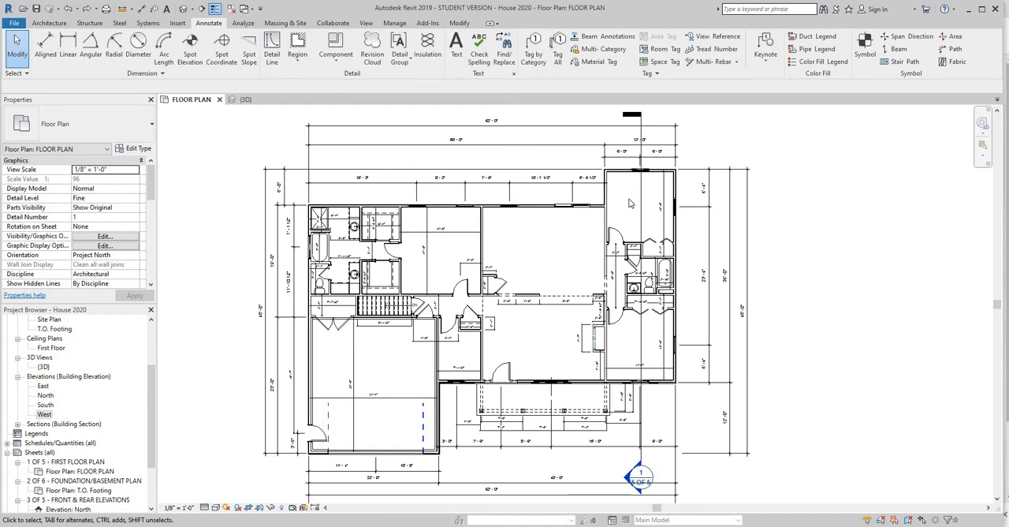
pyautogui.moveTo(686, 242)
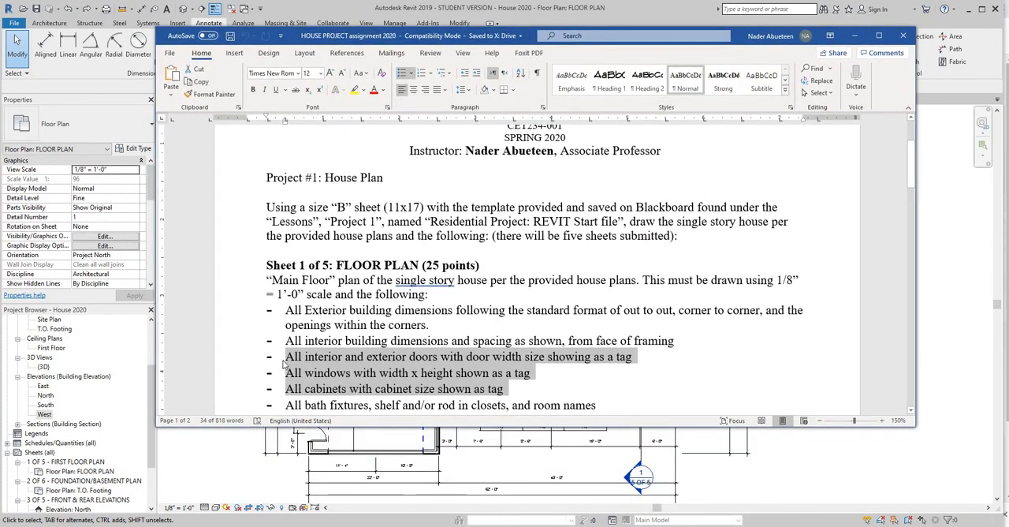
pyautogui.moveTo(454, 361)
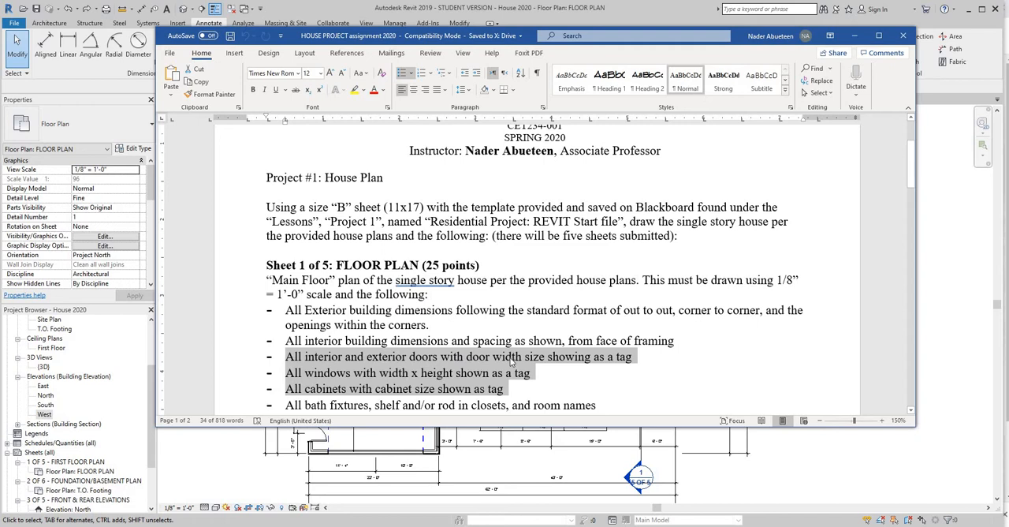
pyautogui.moveTo(627, 365)
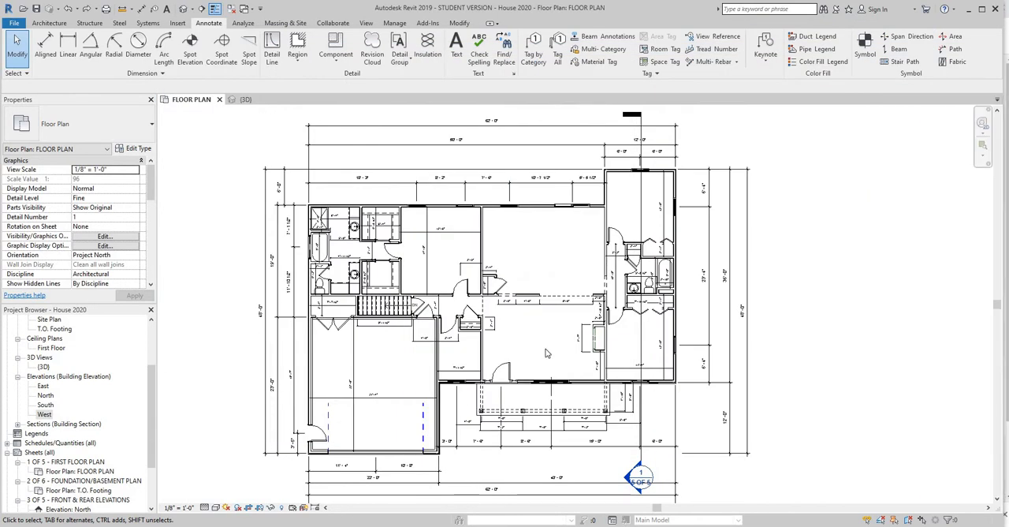
pyautogui.moveTo(537, 371)
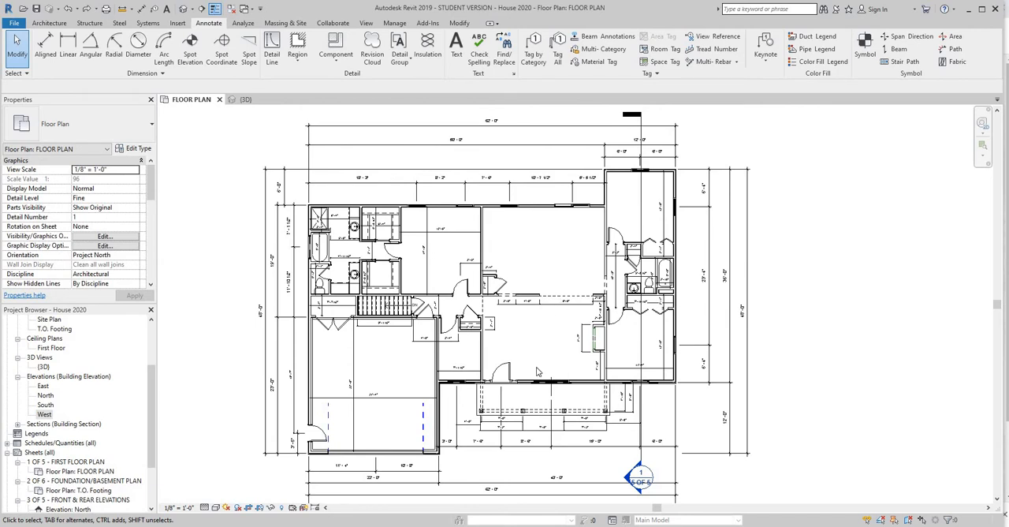
pyautogui.moveTo(554, 297)
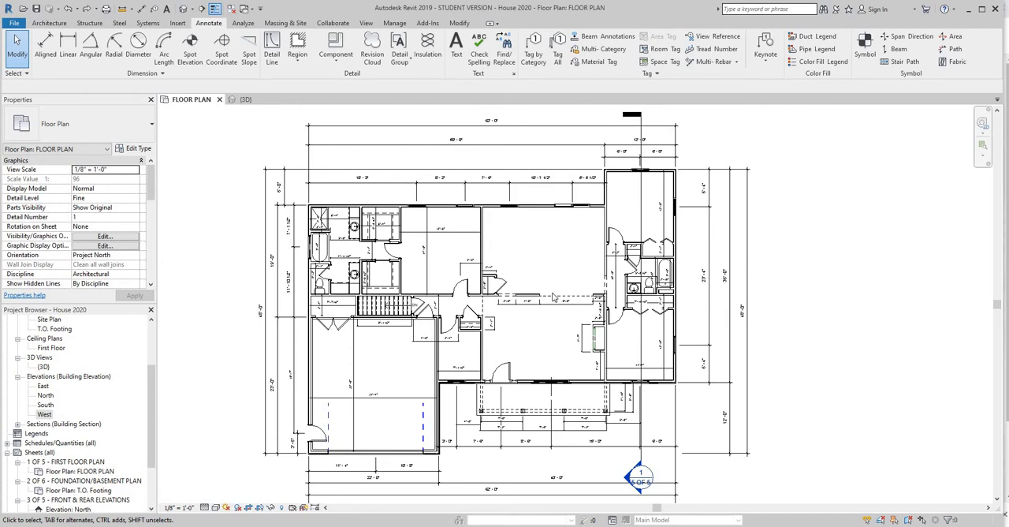
pyautogui.moveTo(544, 181)
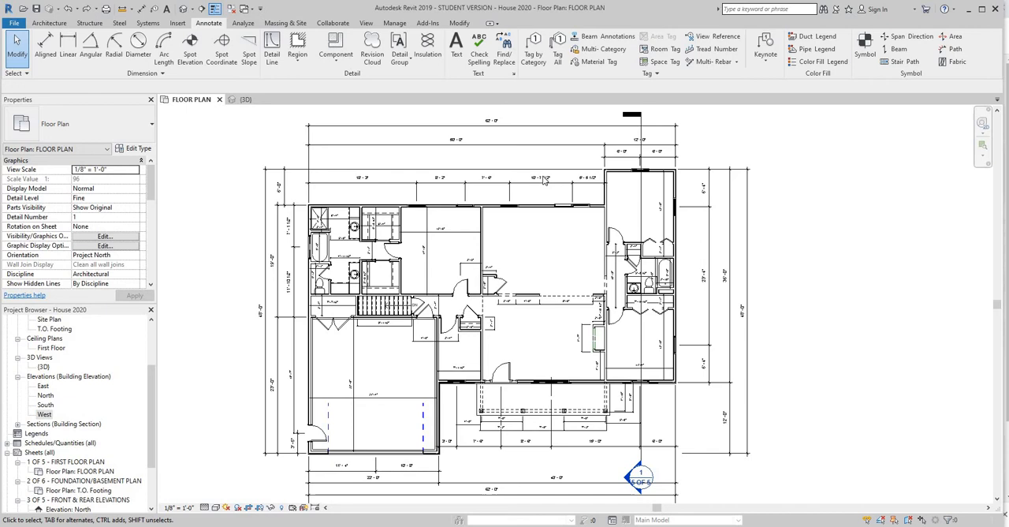
pyautogui.moveTo(551, 238)
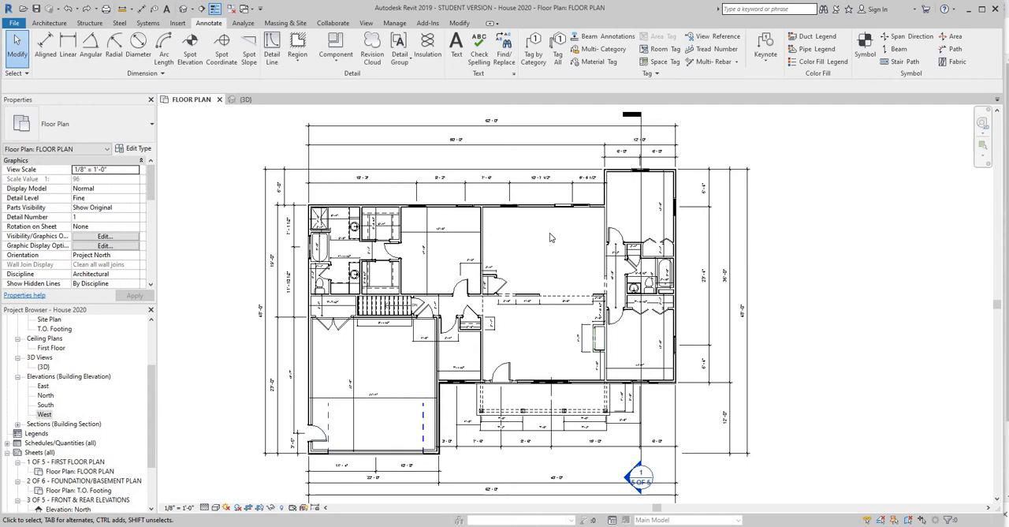
pyautogui.moveTo(379, 344)
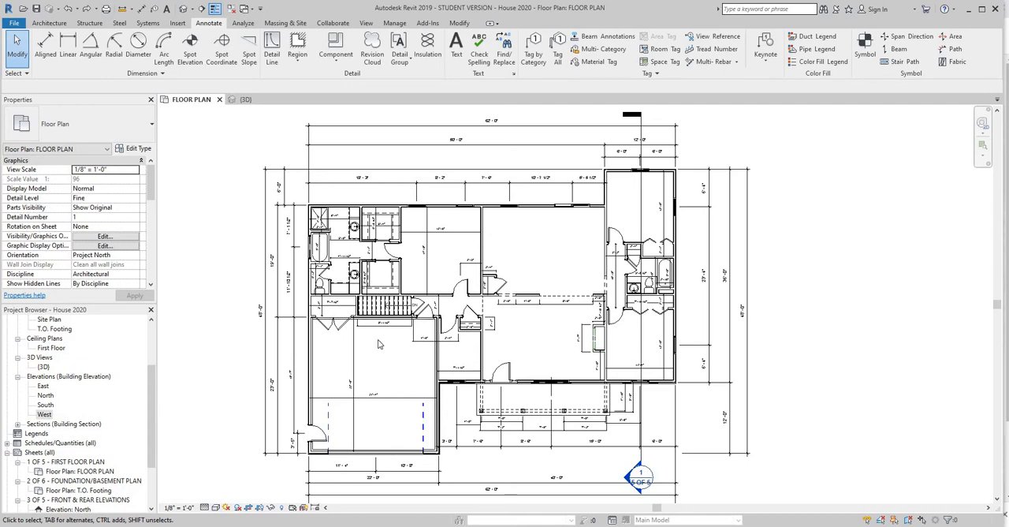
pyautogui.moveTo(153, 405)
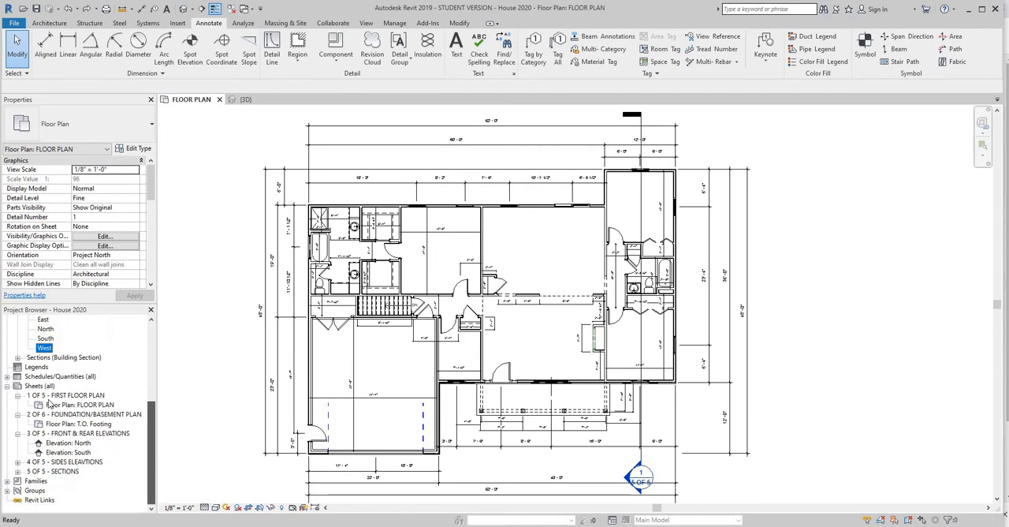
pyautogui.click(44, 348)
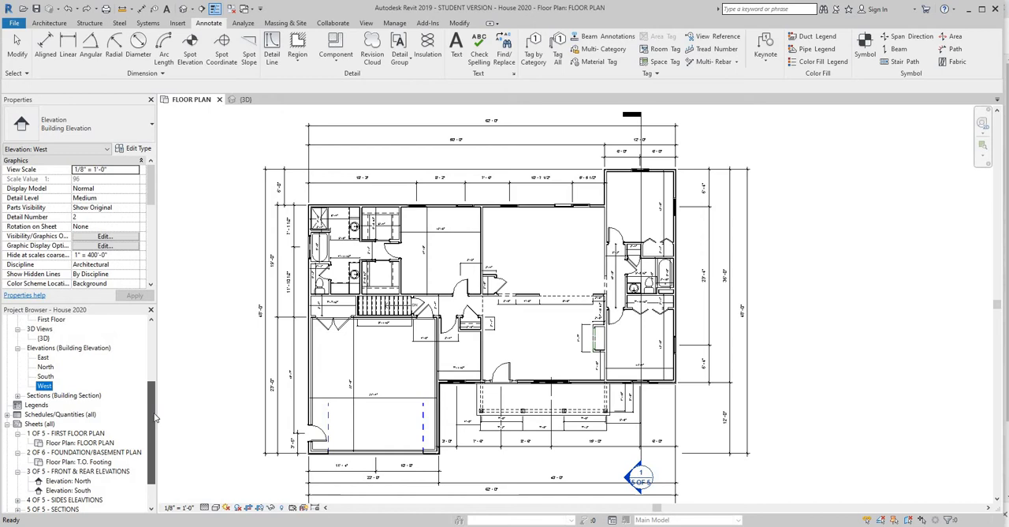
pyautogui.scroll(3)
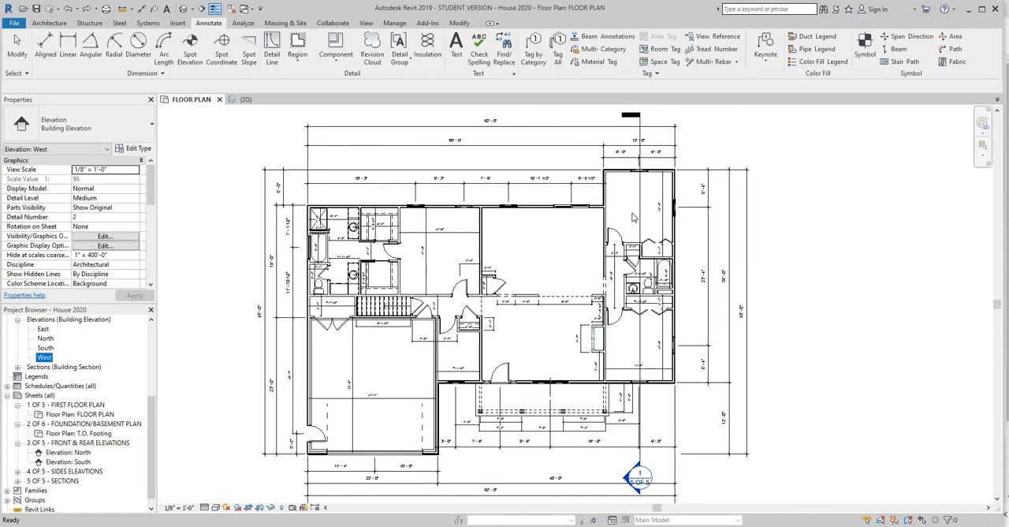
pyautogui.moveTo(542, 235)
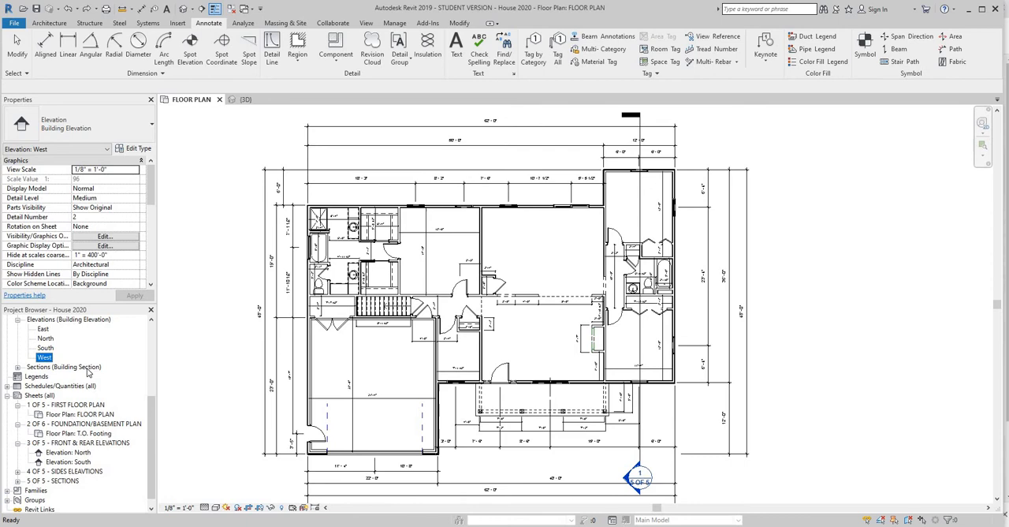
pyautogui.moveTo(572, 127)
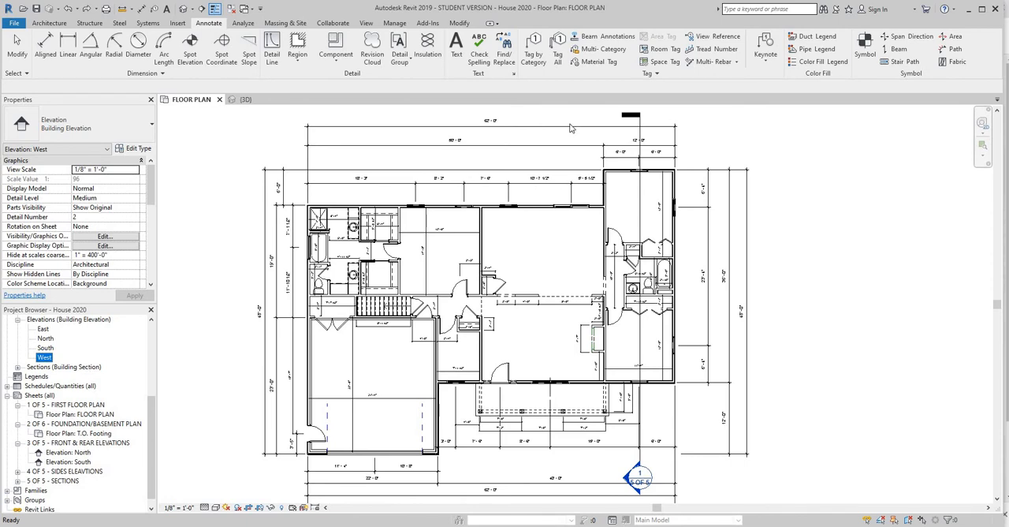
pyautogui.moveTo(532, 71)
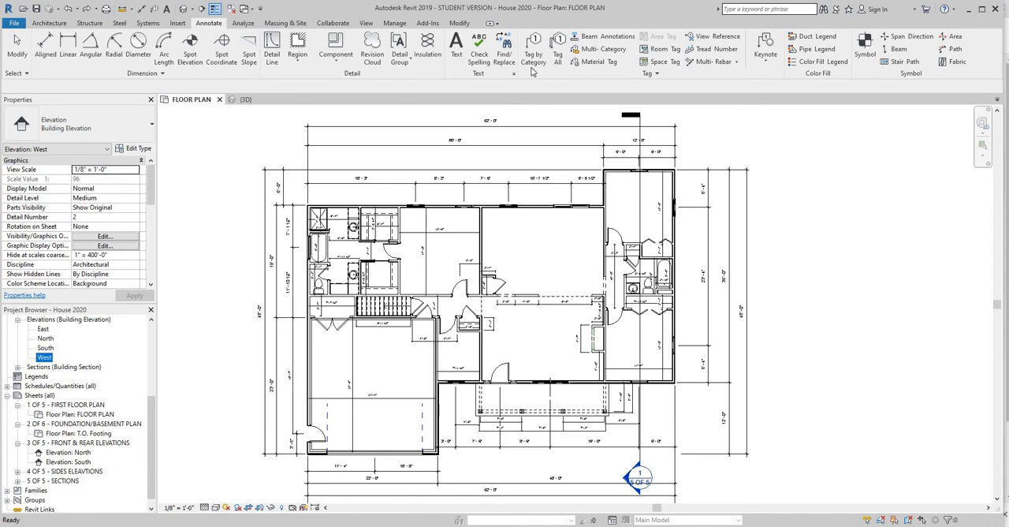
pyautogui.moveTo(582, 258)
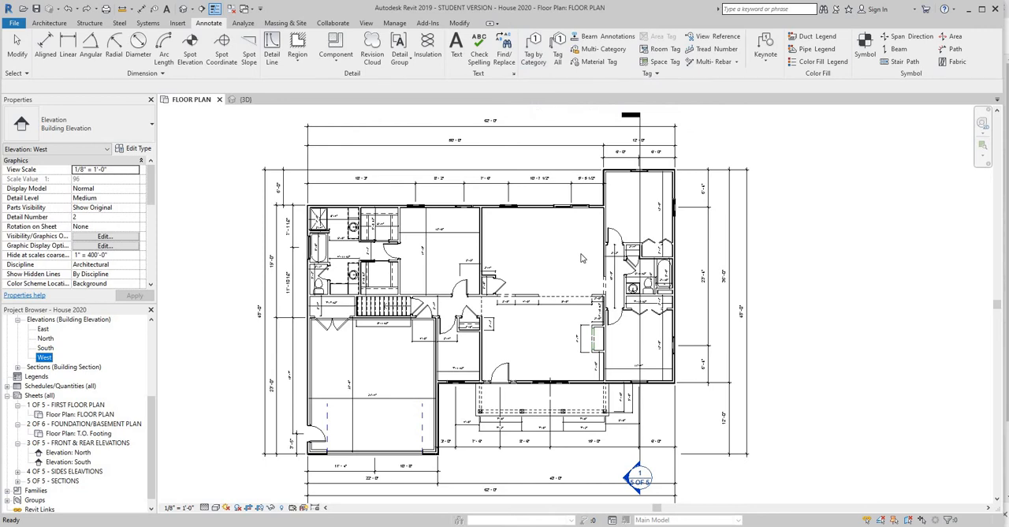
pyautogui.moveTo(535, 71)
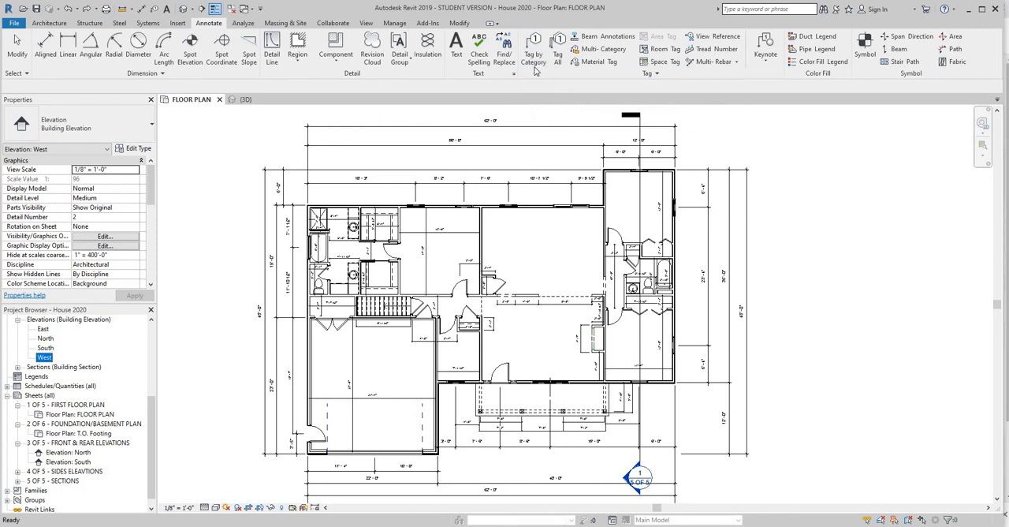
pyautogui.moveTo(533, 46)
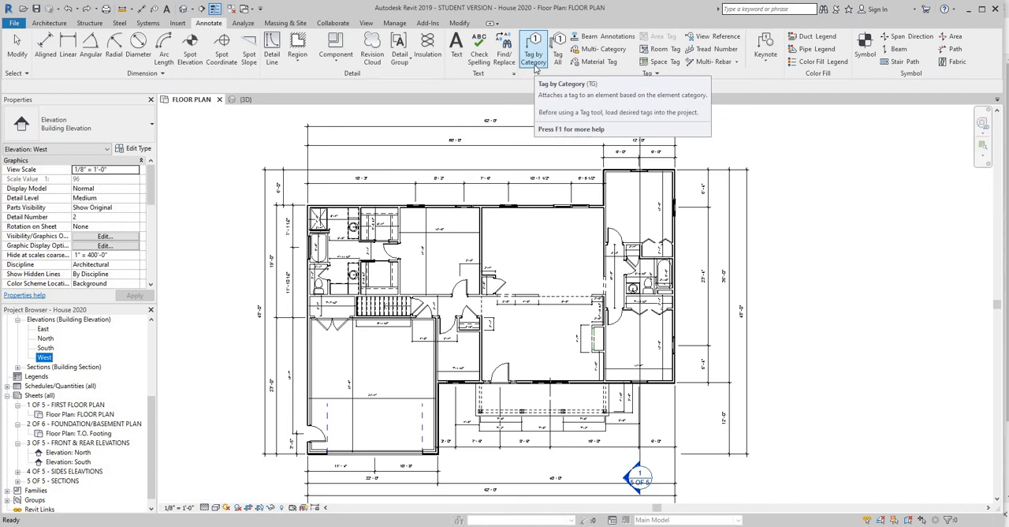
# Activate Tag by Category and zoom to the top wall of the plan
pyautogui.click(533, 49)
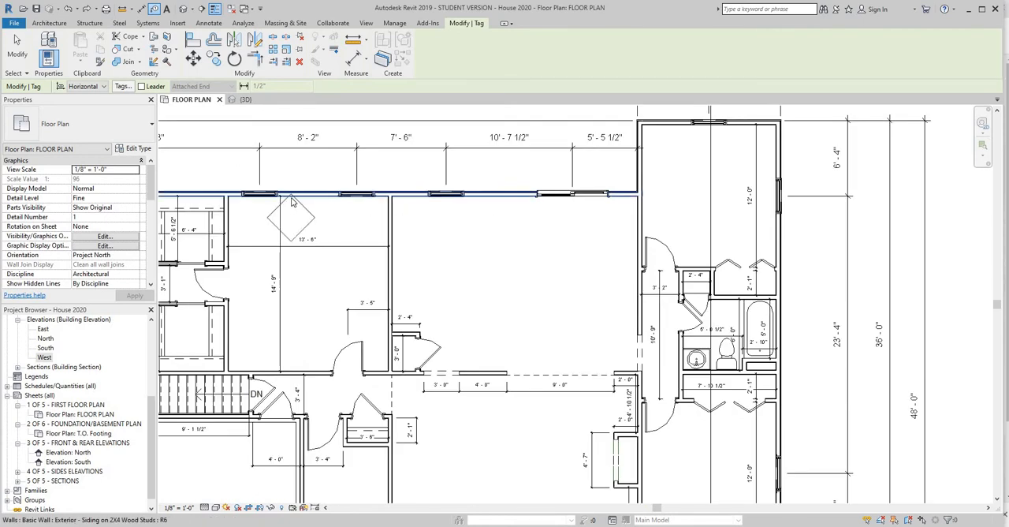
pyautogui.click(268, 194)
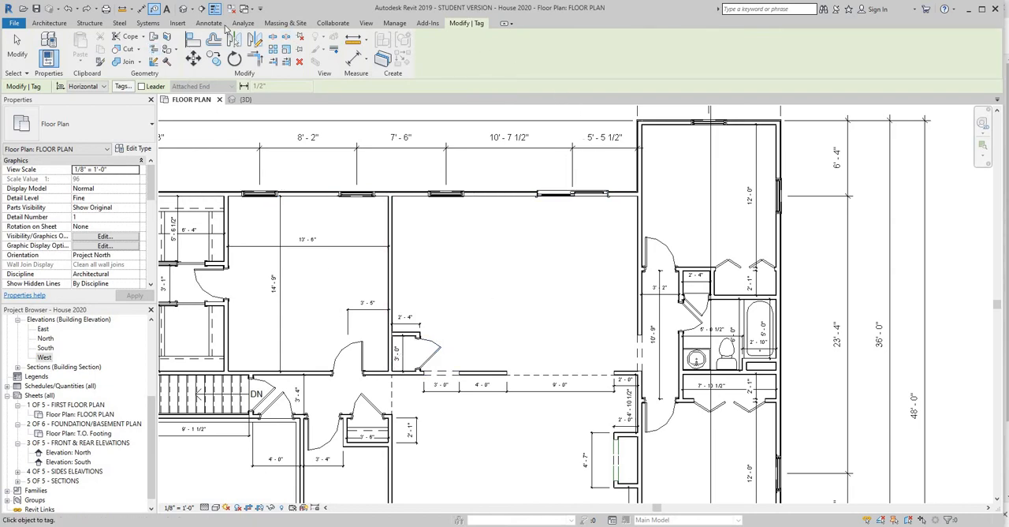
pyautogui.click(208, 22)
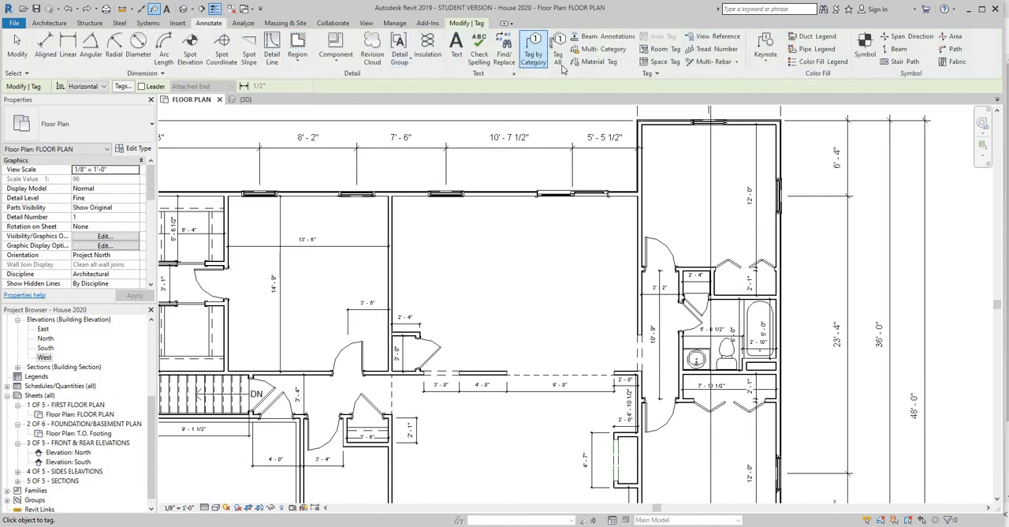
# Tag all untagged objects with Door Tags and Window Tags selected
pyautogui.click(558, 43)
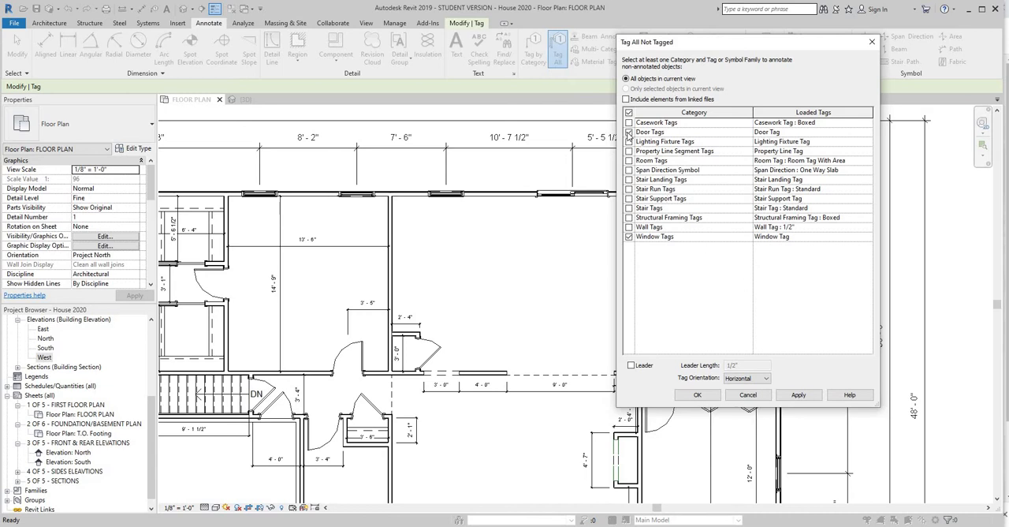
pyautogui.click(696, 395)
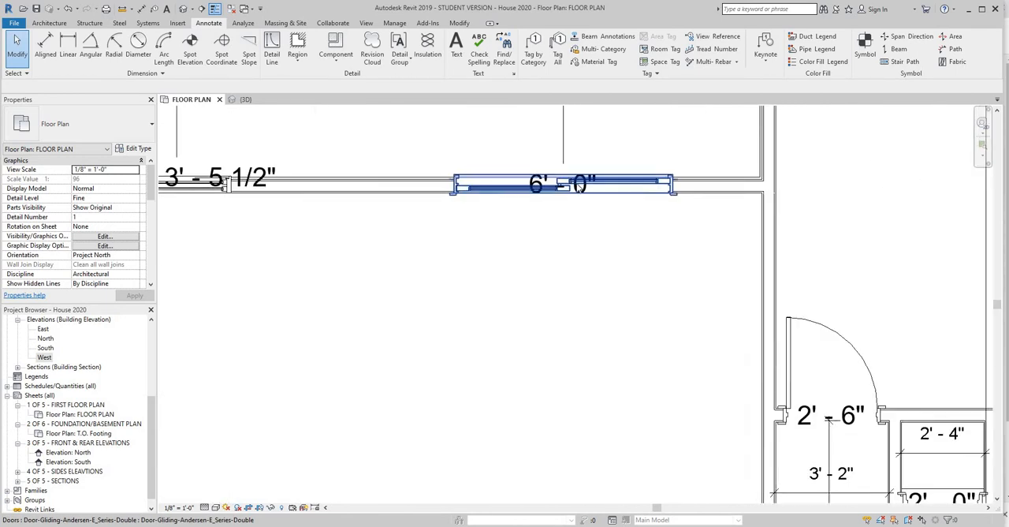
# Move the 3'-0" x 3'-5 1/2" window tag above the wall, then select the 6'-0" door tag
pyautogui.scroll(-3)
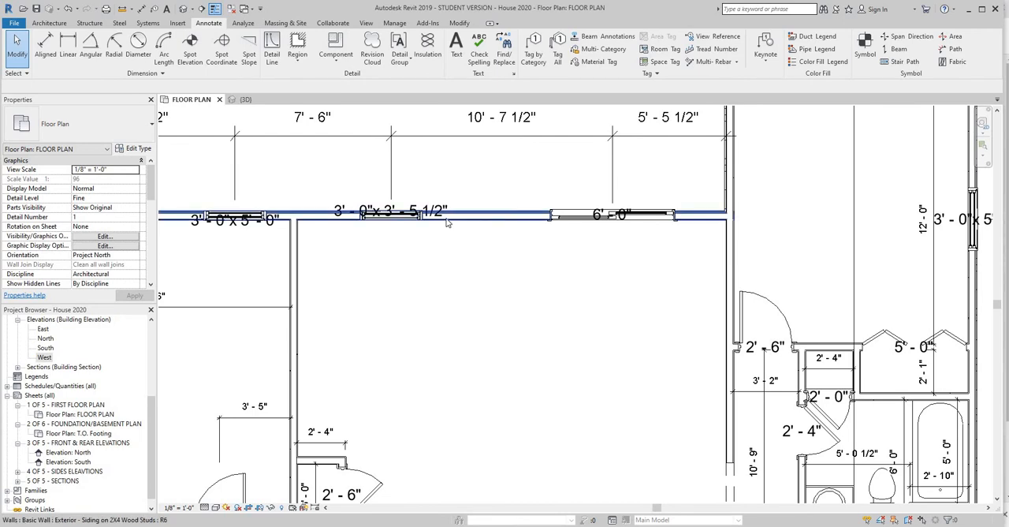
pyautogui.moveTo(446, 222)
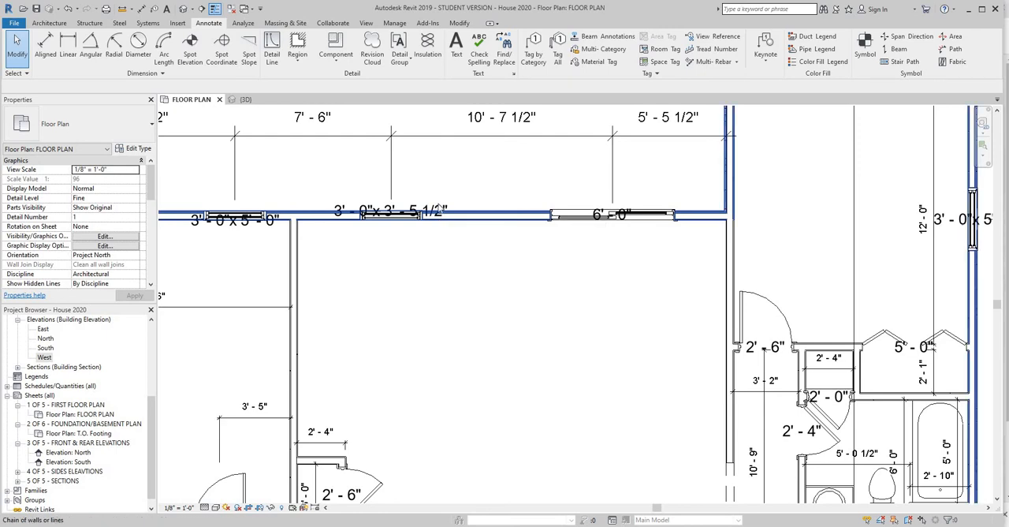
pyautogui.click(386, 212)
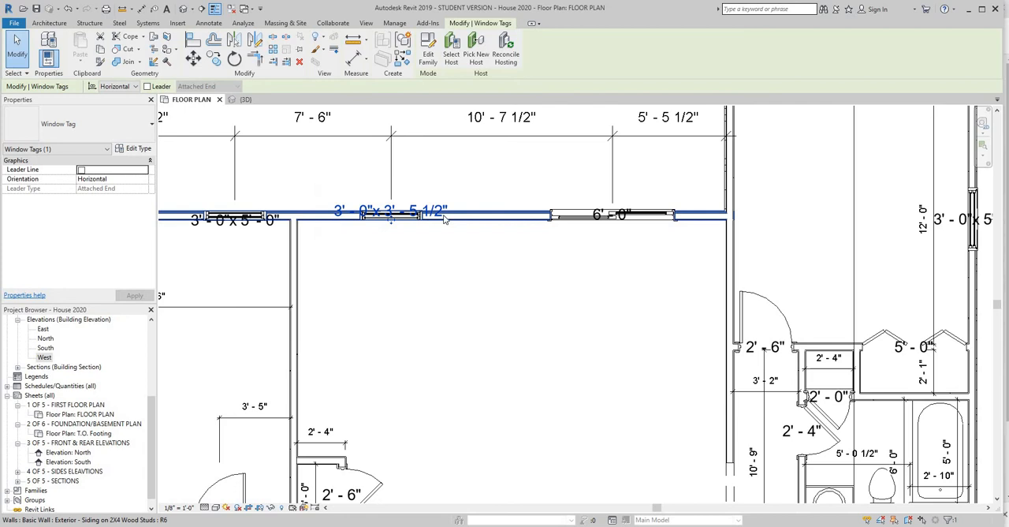
pyautogui.moveTo(437, 217)
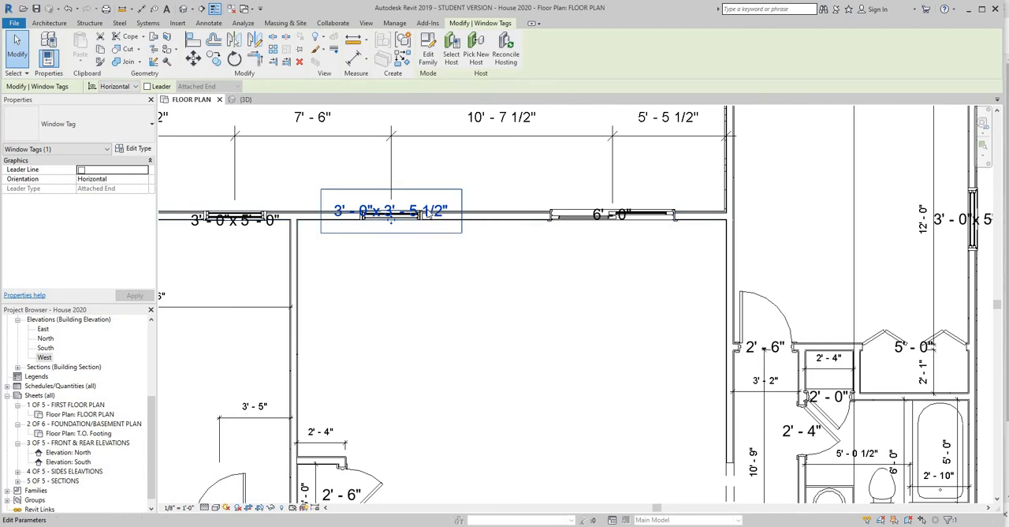
pyautogui.moveTo(428, 216)
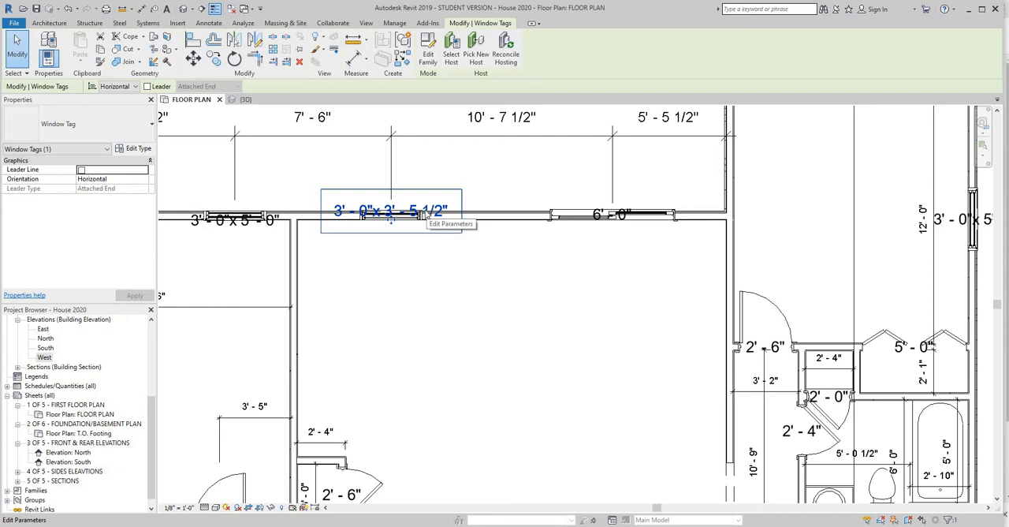
pyautogui.moveTo(392, 221)
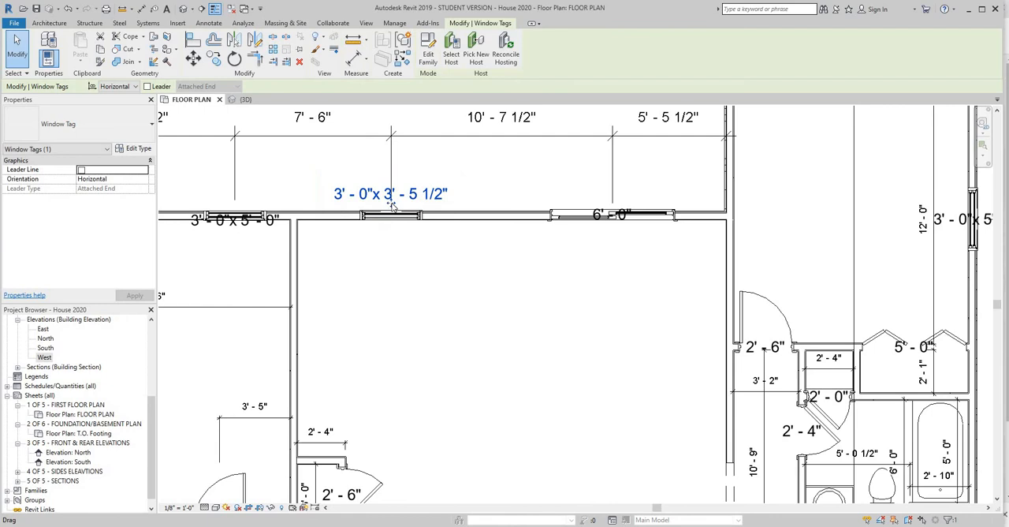
pyautogui.click(389, 193)
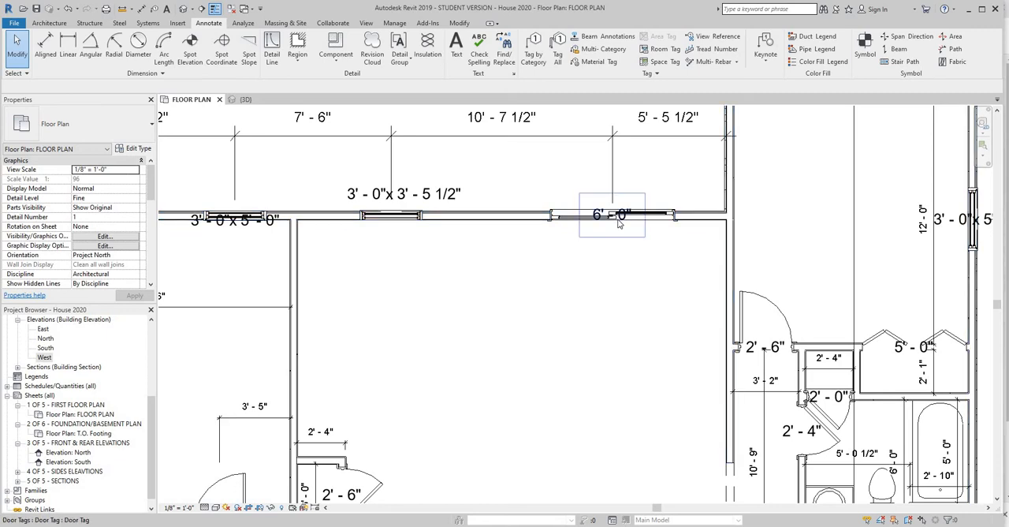
pyautogui.click(612, 215)
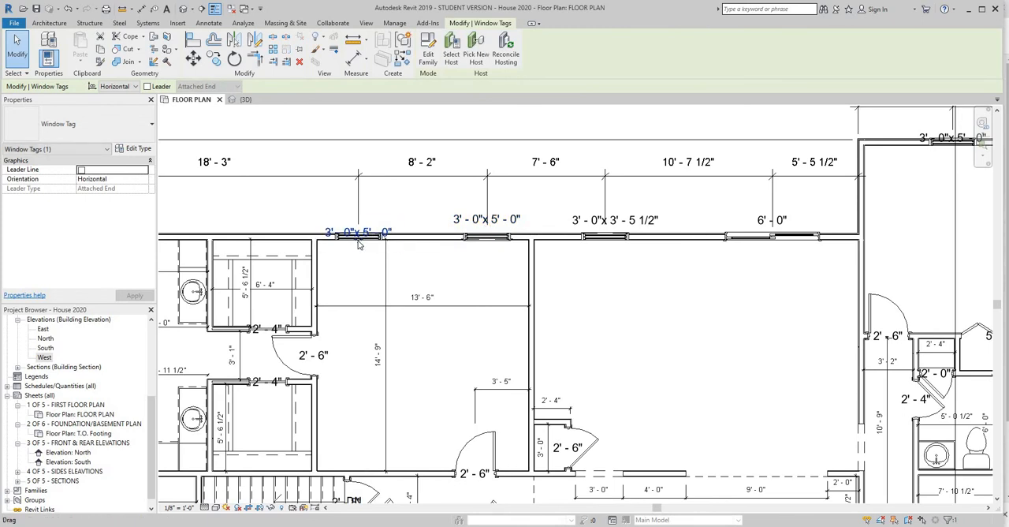
pyautogui.moveTo(359, 232); pyautogui.dragTo(361, 219)
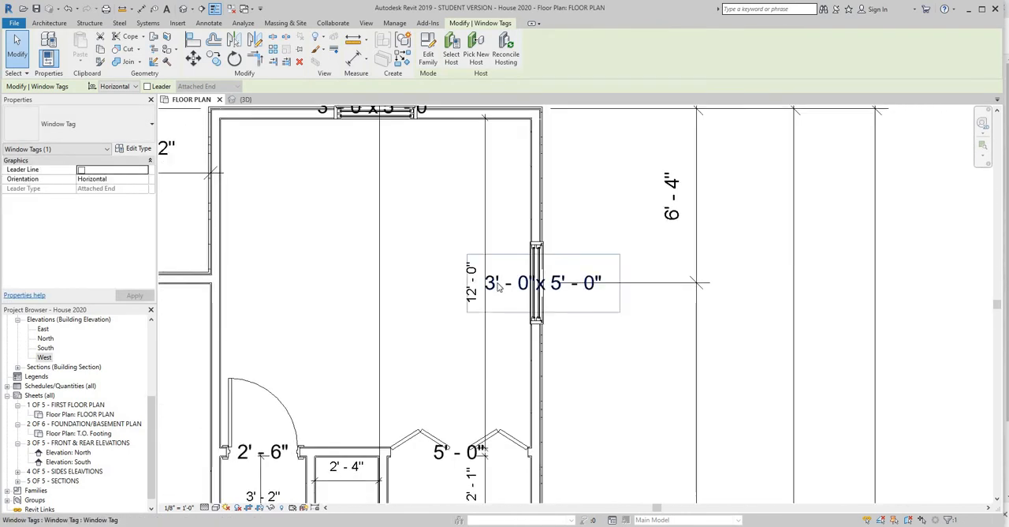
pyautogui.moveTo(505, 282)
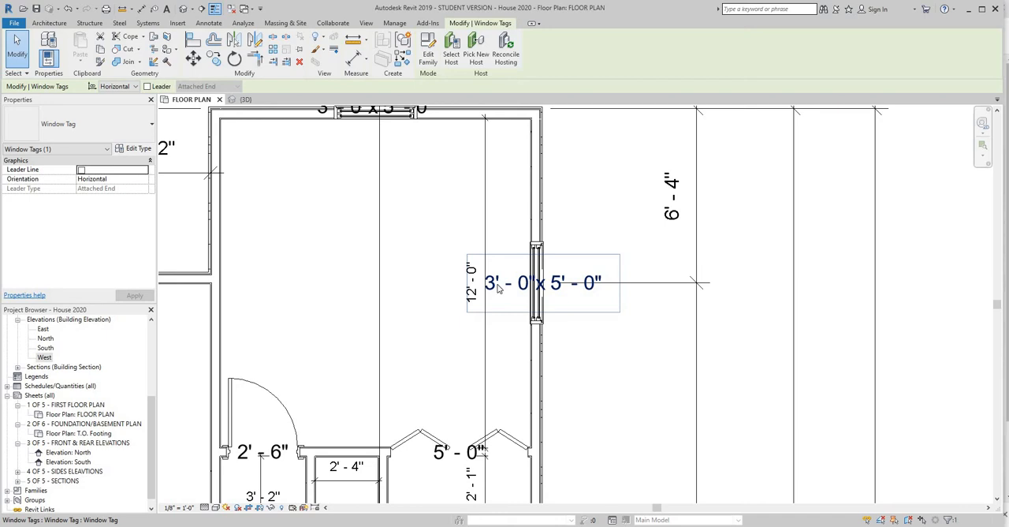
pyautogui.moveTo(446, 284)
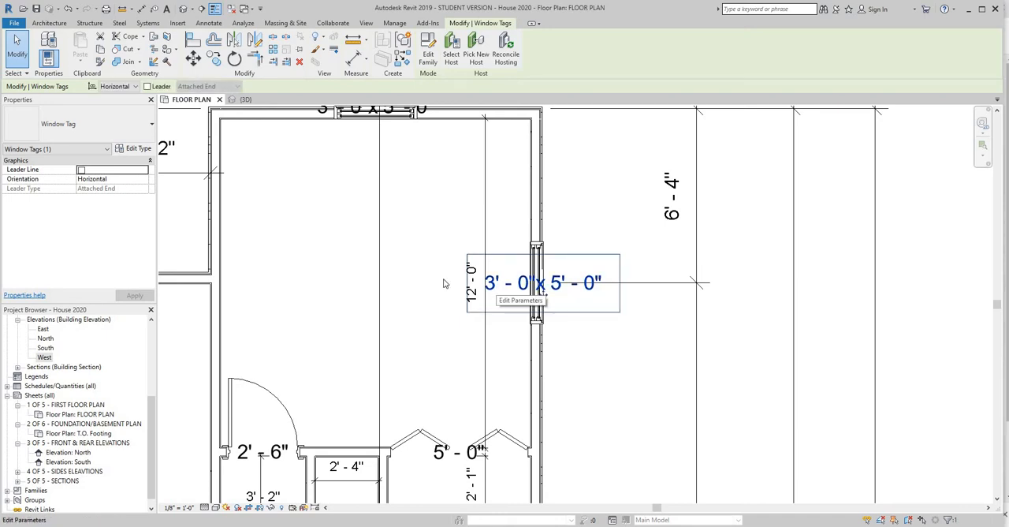
pyautogui.moveTo(338, 250)
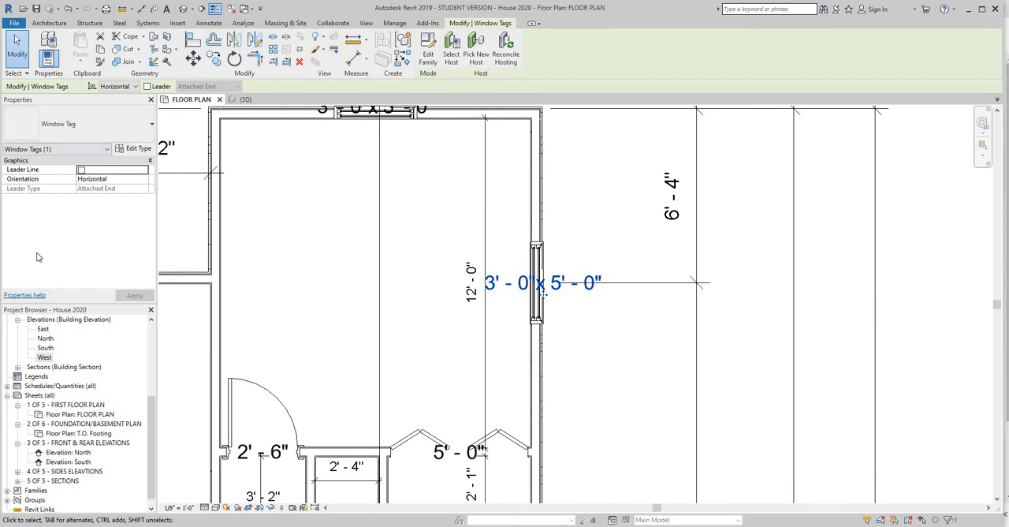
pyautogui.moveTo(599, 351)
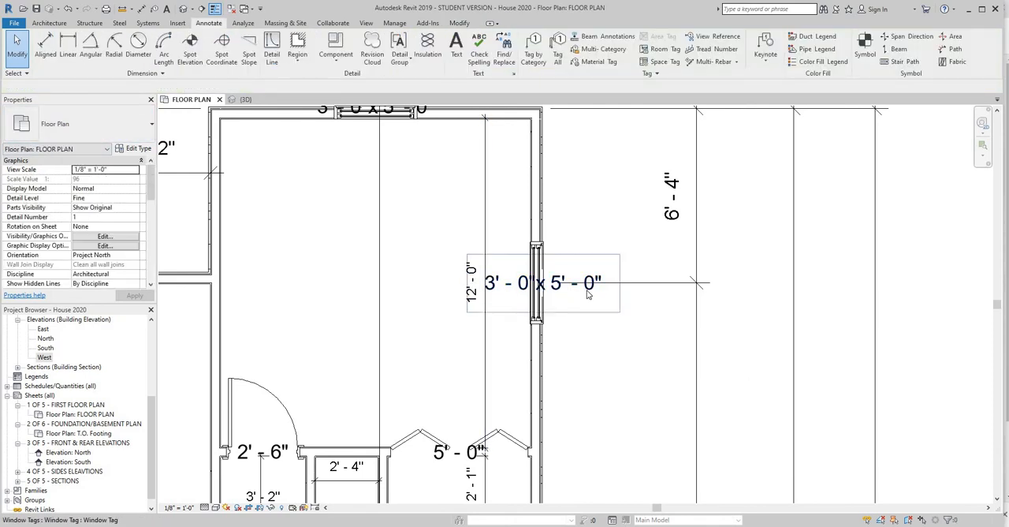
pyautogui.click(543, 282)
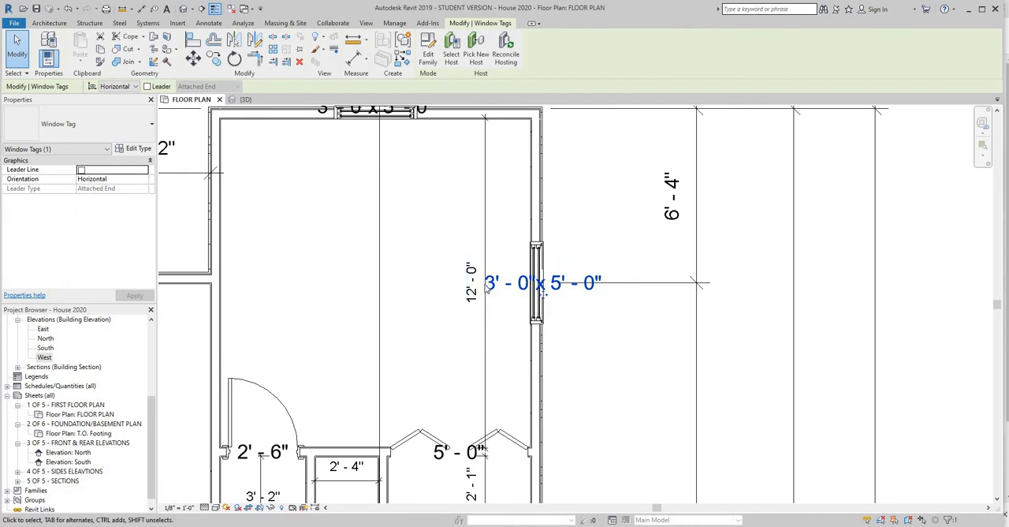
pyautogui.moveTo(536, 284)
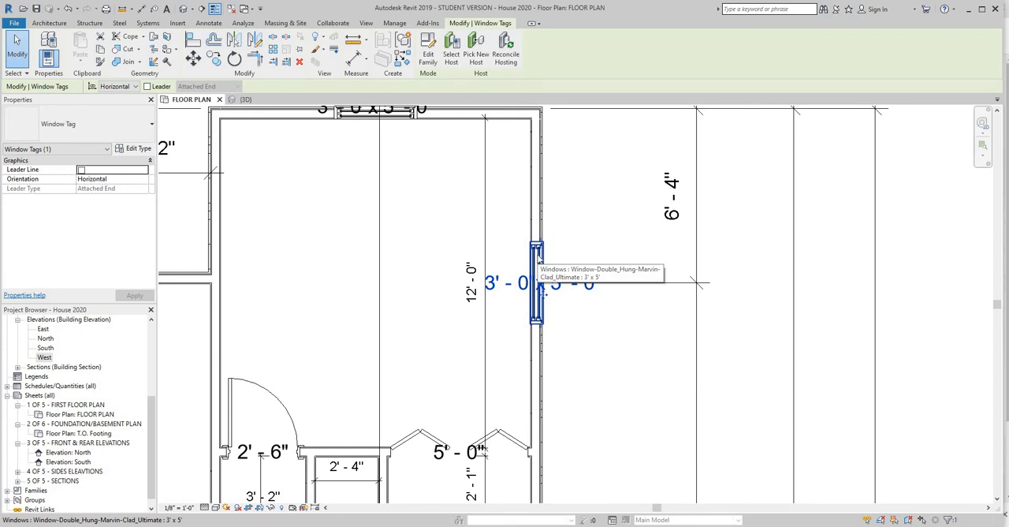
pyautogui.click(536, 284)
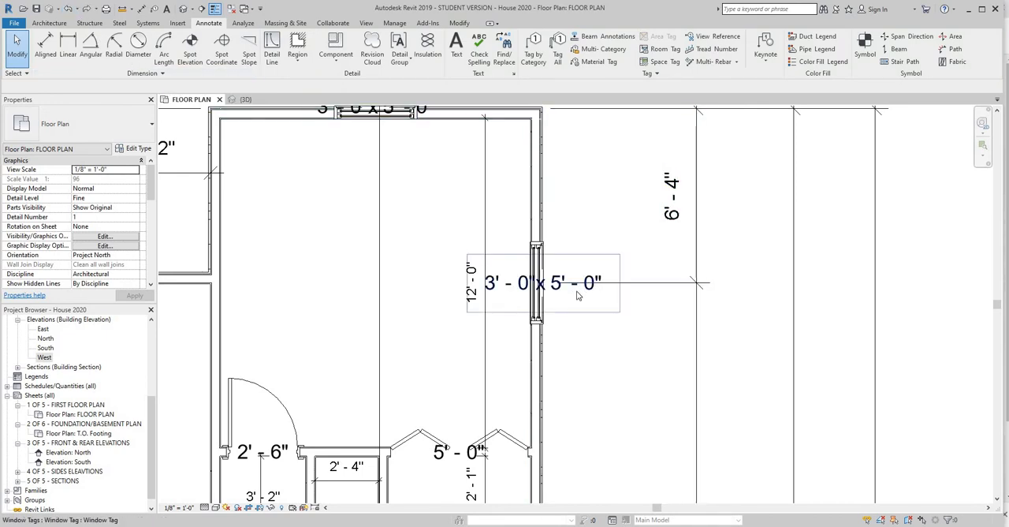
pyautogui.click(542, 283)
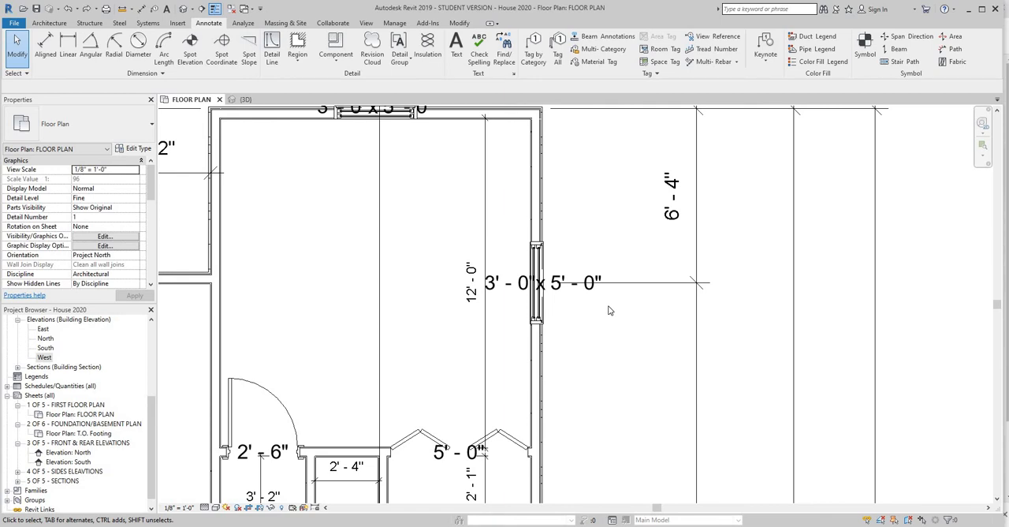
pyautogui.moveTo(645, 289)
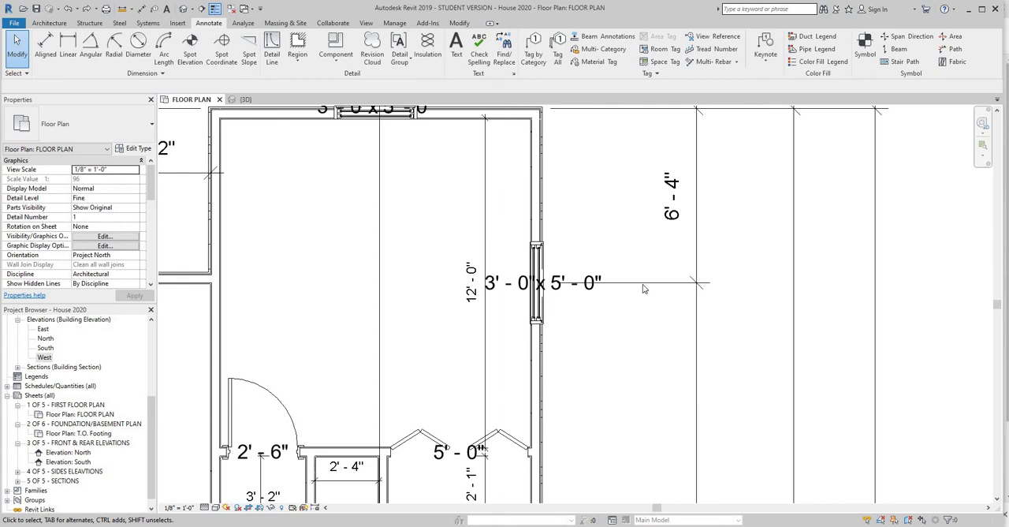
# Change the east-wall 3'-0" x 5'-0" window tag's Orientation to Vertical
pyautogui.click(543, 282)
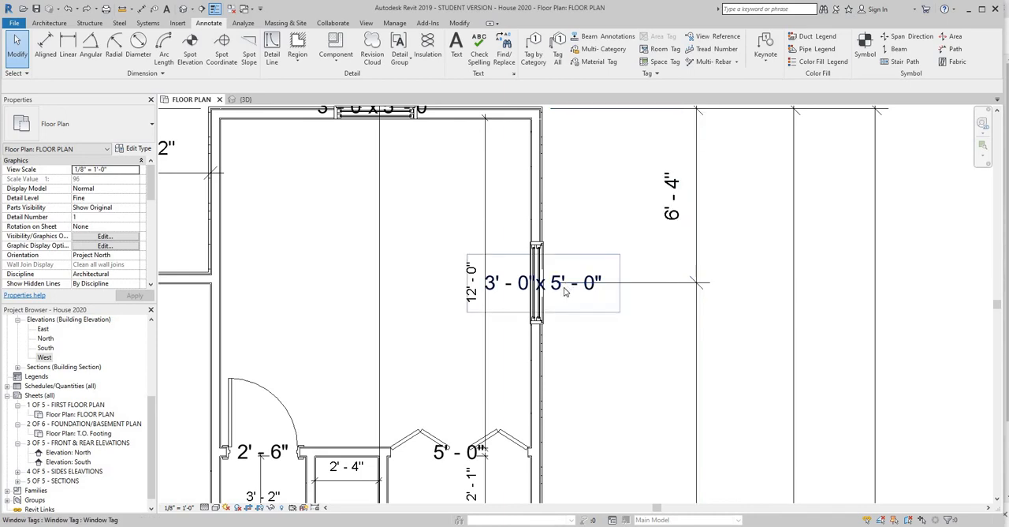
pyautogui.click(543, 282)
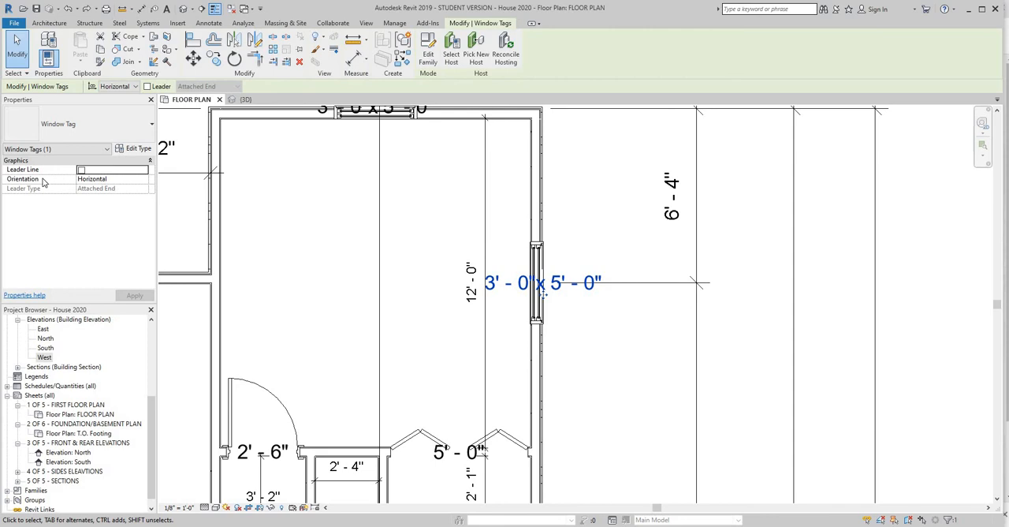
pyautogui.click(113, 179)
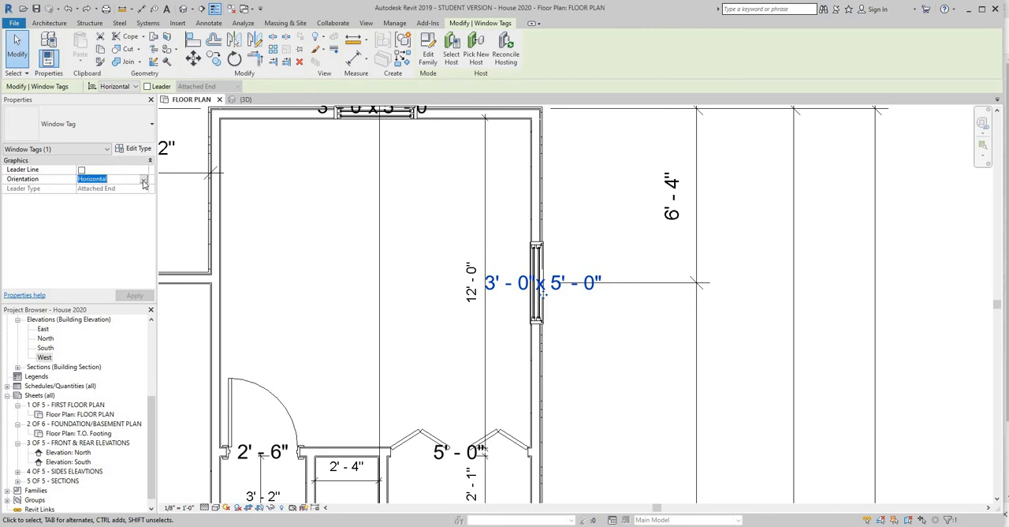
pyautogui.click(144, 179)
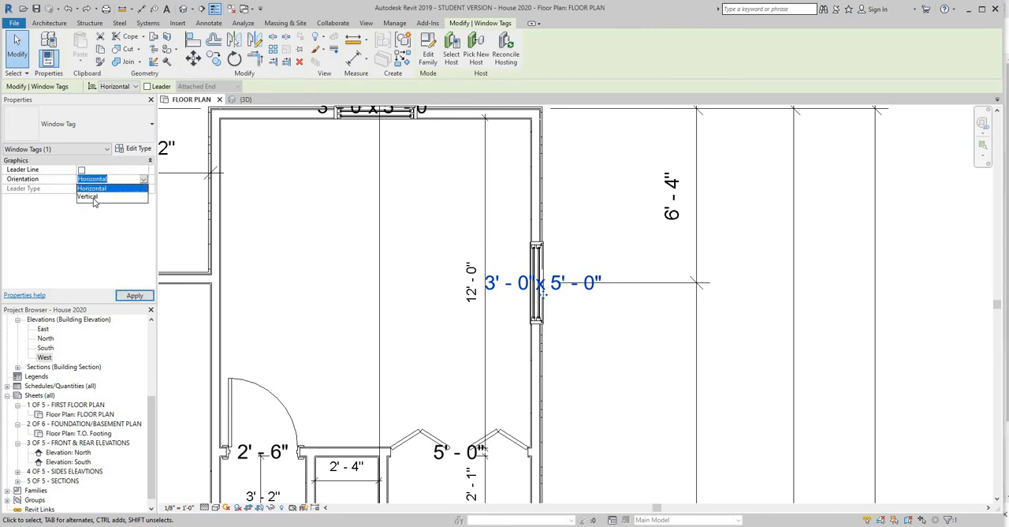
pyautogui.click(86, 196)
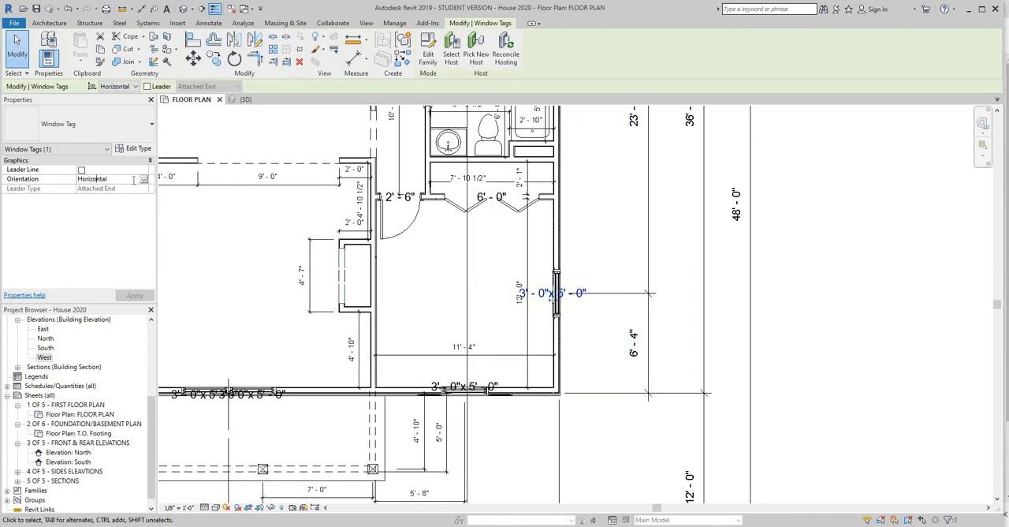
pyautogui.click(110, 179)
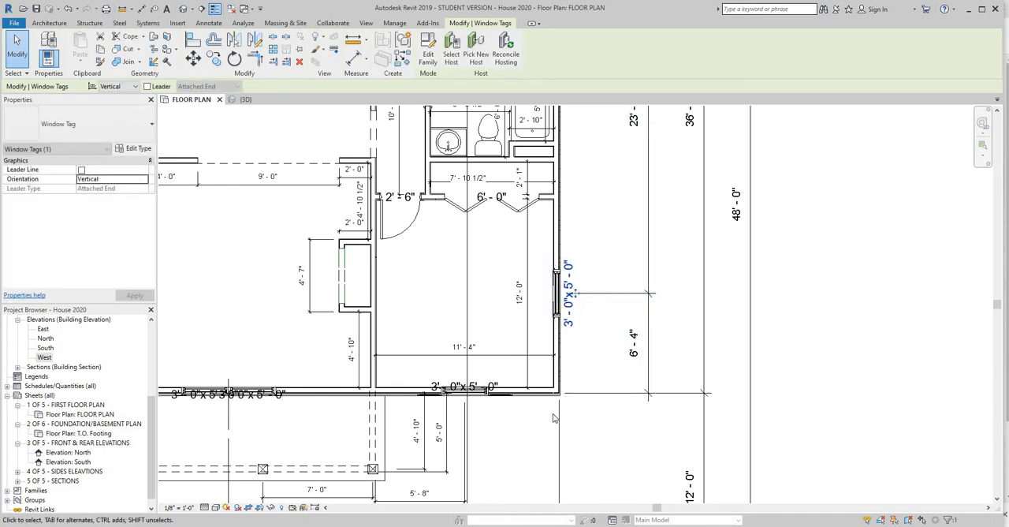
pyautogui.scroll(3)
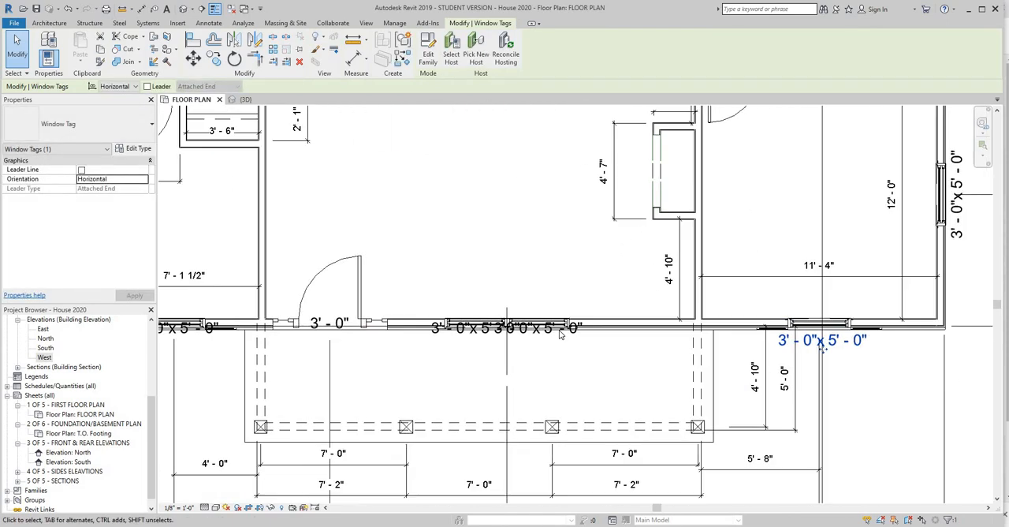
# Drag both overlapping porch window tags below the wall, side by side
pyautogui.click(539, 326)
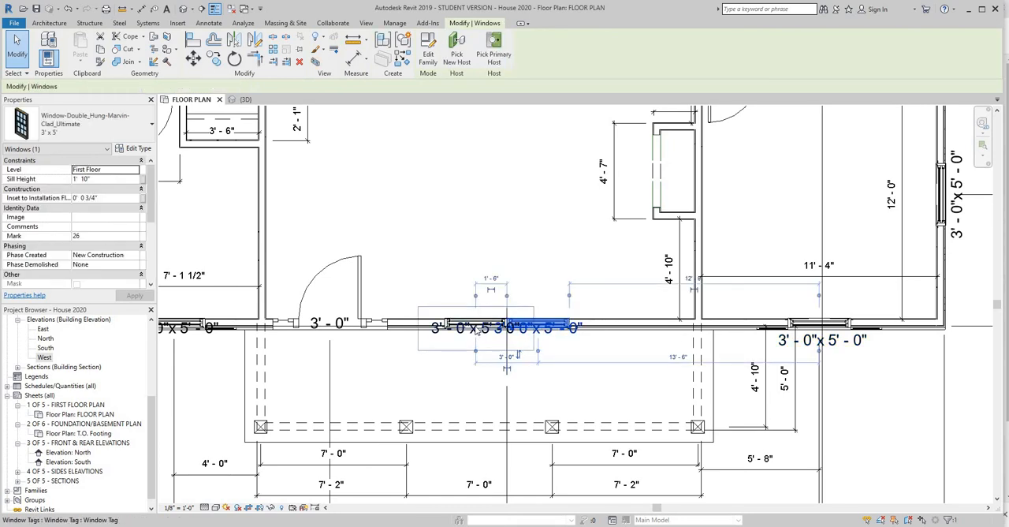
pyautogui.moveTo(537, 325); pyautogui.dragTo(469, 326)
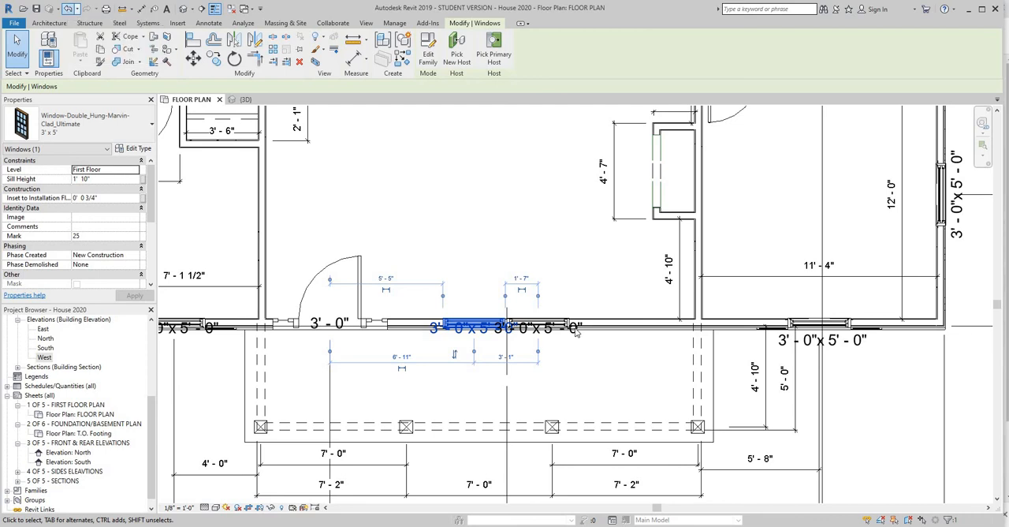
pyautogui.click(539, 327)
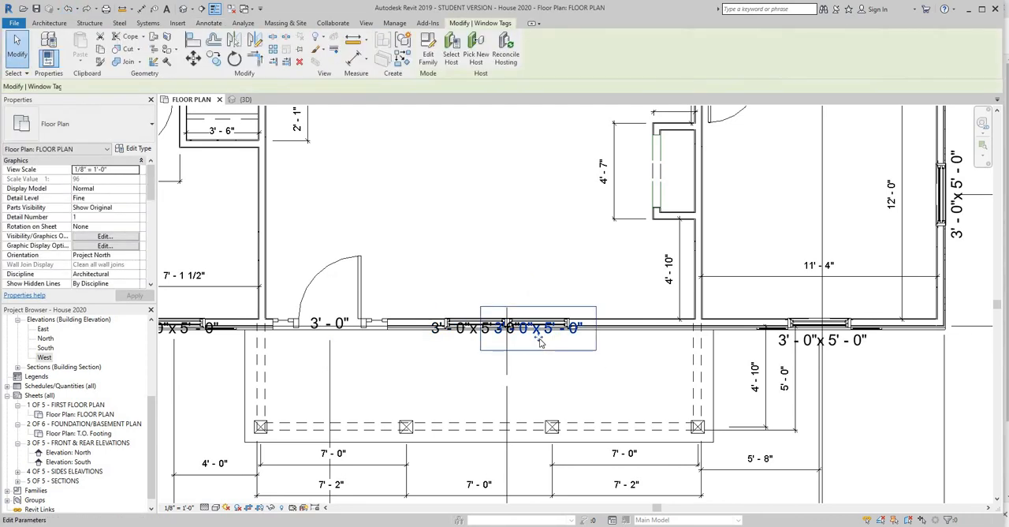
pyautogui.click(520, 327)
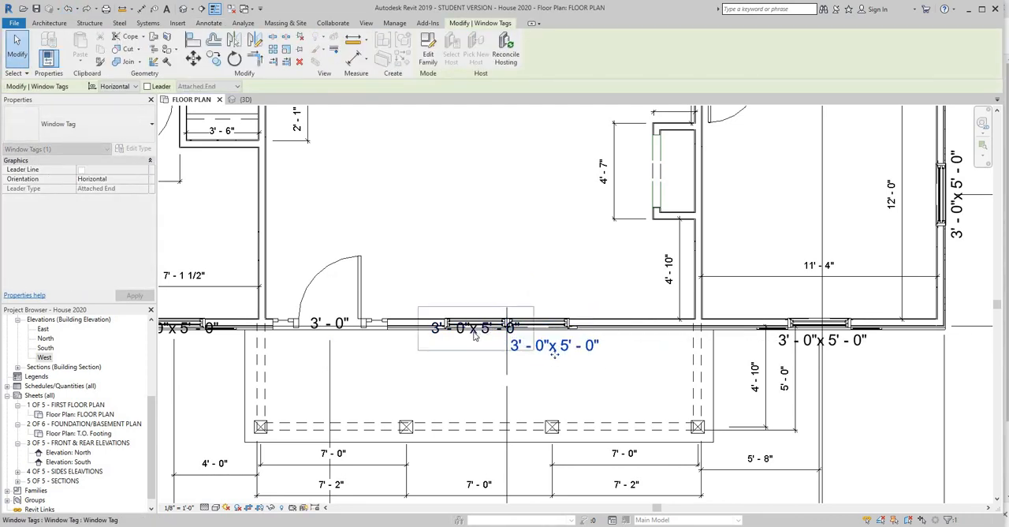
pyautogui.moveTo(555, 345); pyautogui.dragTo(475, 328)
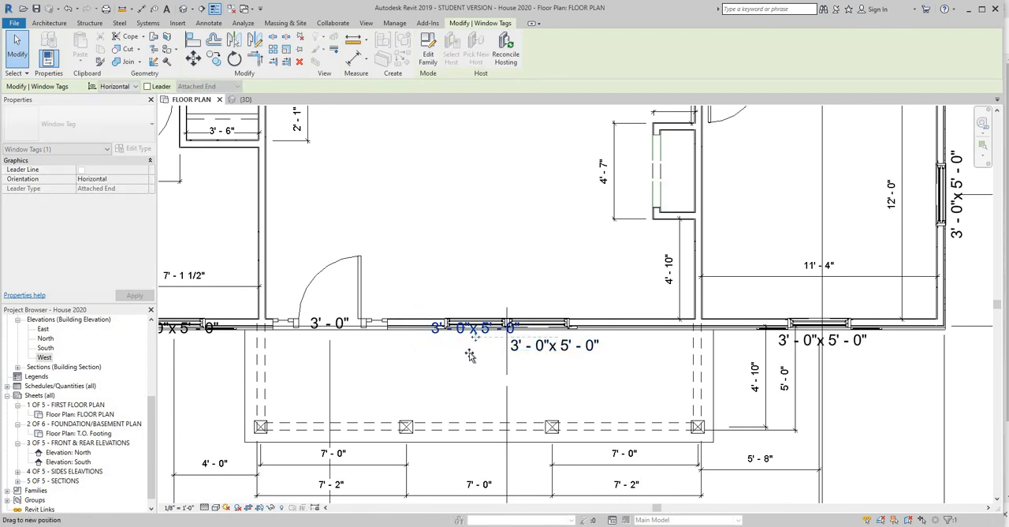
pyautogui.moveTo(474, 328); pyautogui.dragTo(460, 346)
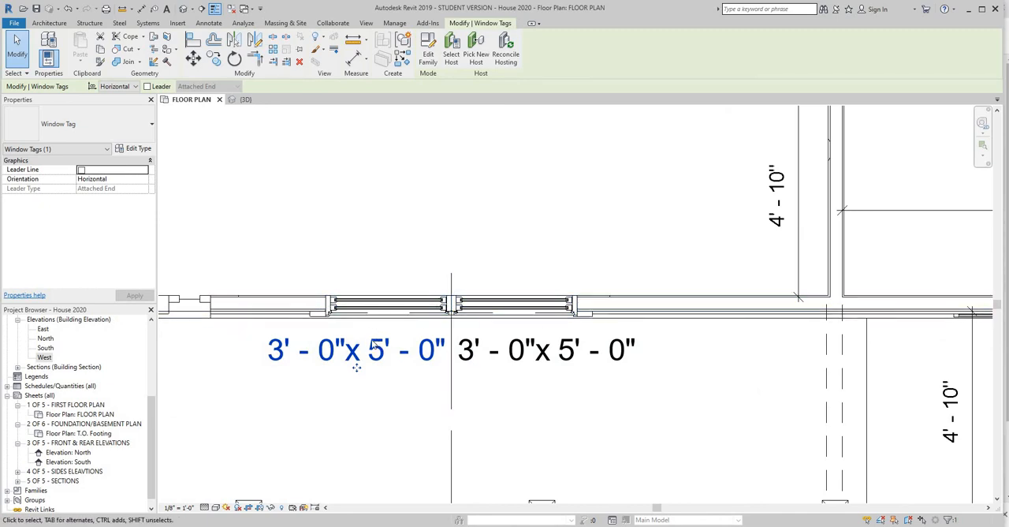
pyautogui.click(355, 349)
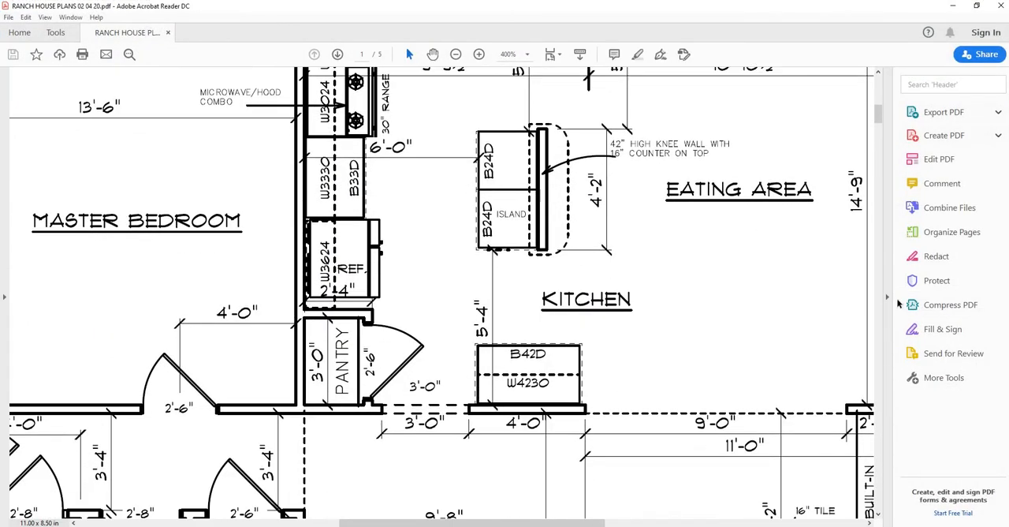
# Scroll the ranch house PDF to the Covered Porch windows, then switch back to Revit
pyautogui.scroll(-3)
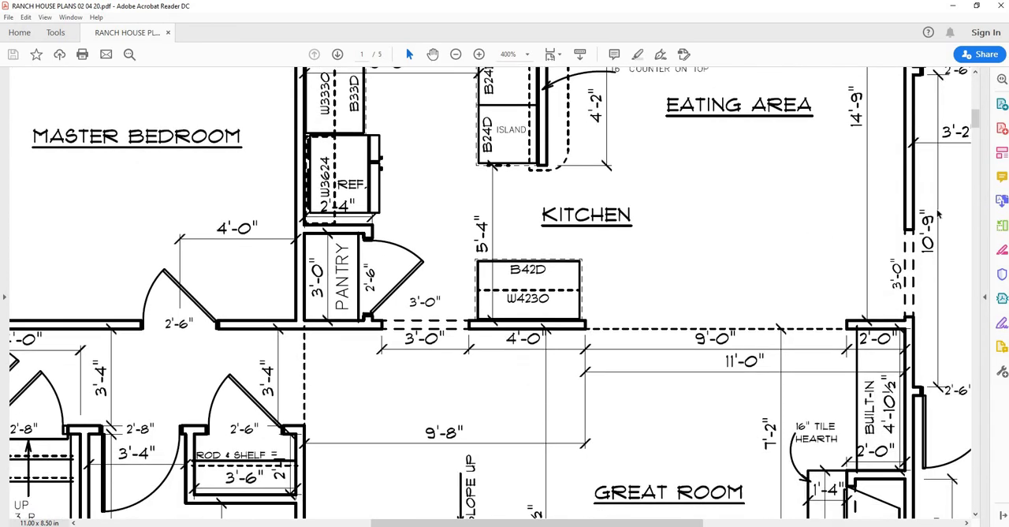
pyautogui.scroll(-3)
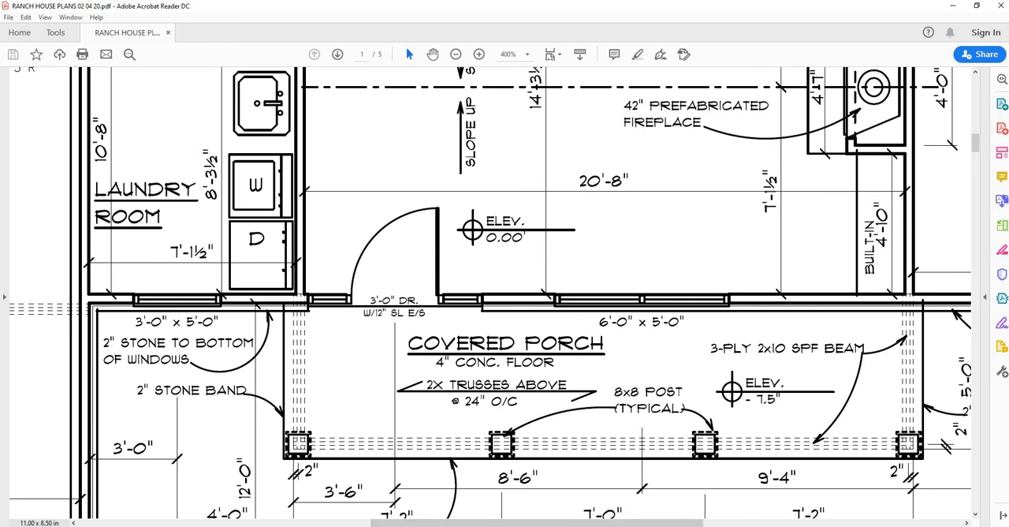
pyautogui.moveTo(646, 516)
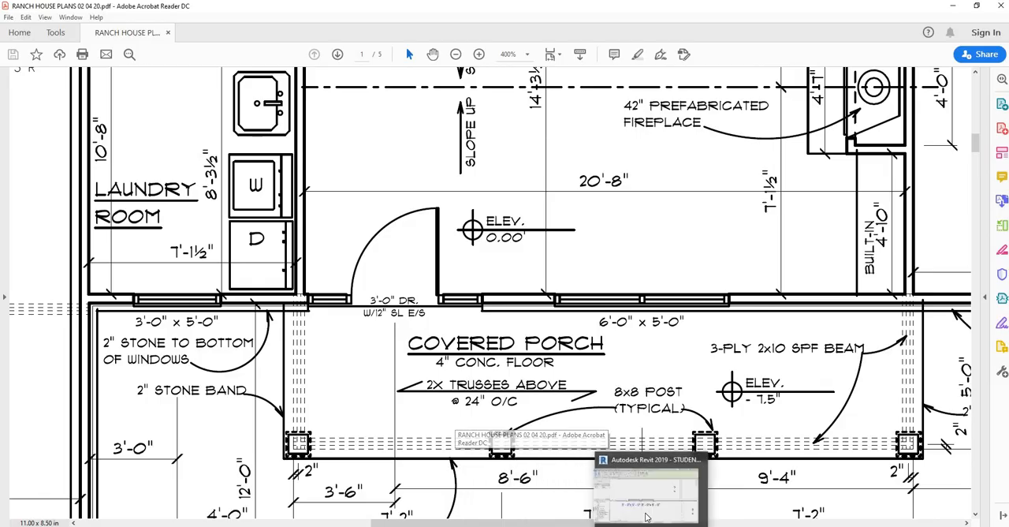
pyautogui.click(646, 485)
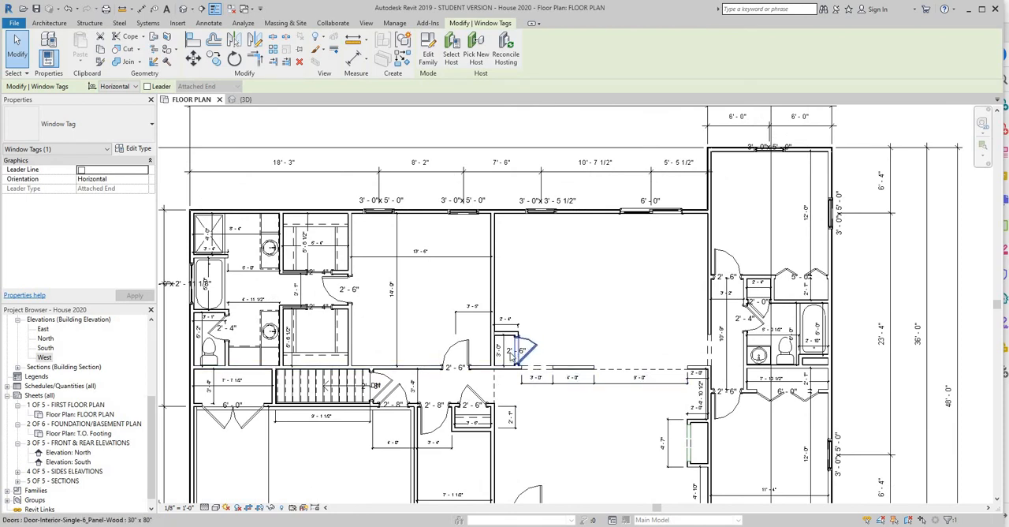
pyautogui.moveTo(516, 351)
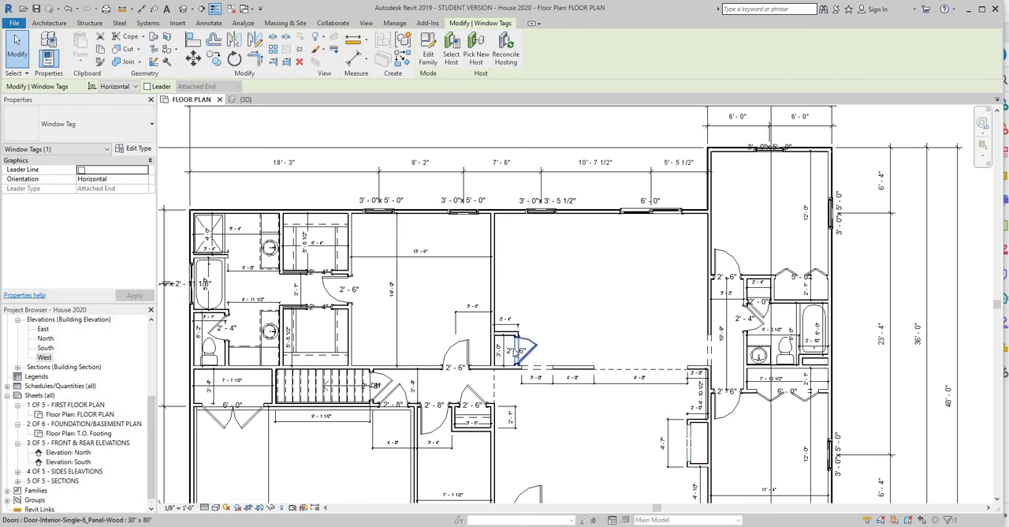
# Set the closet's 2'-6" door tag Orientation to Vertical
pyautogui.click(517, 349)
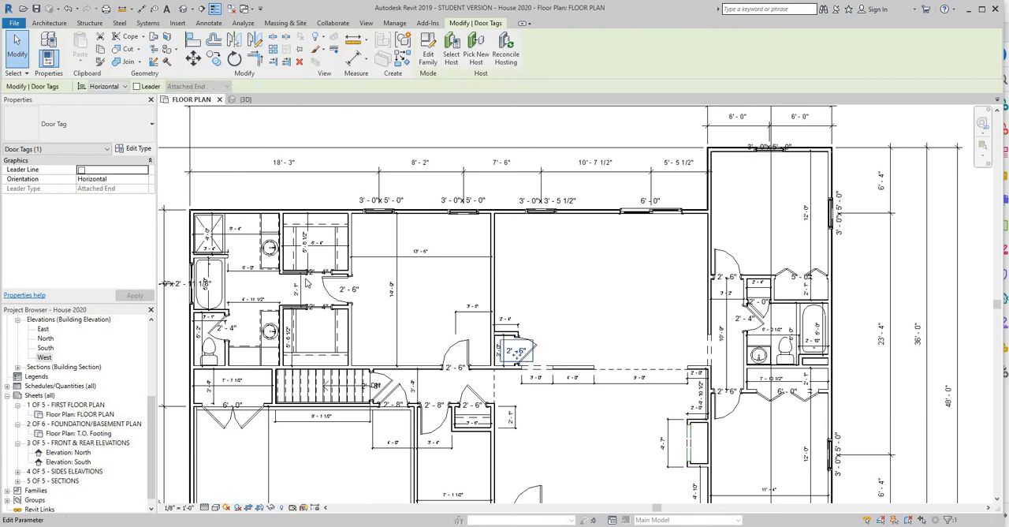
pyautogui.click(110, 178)
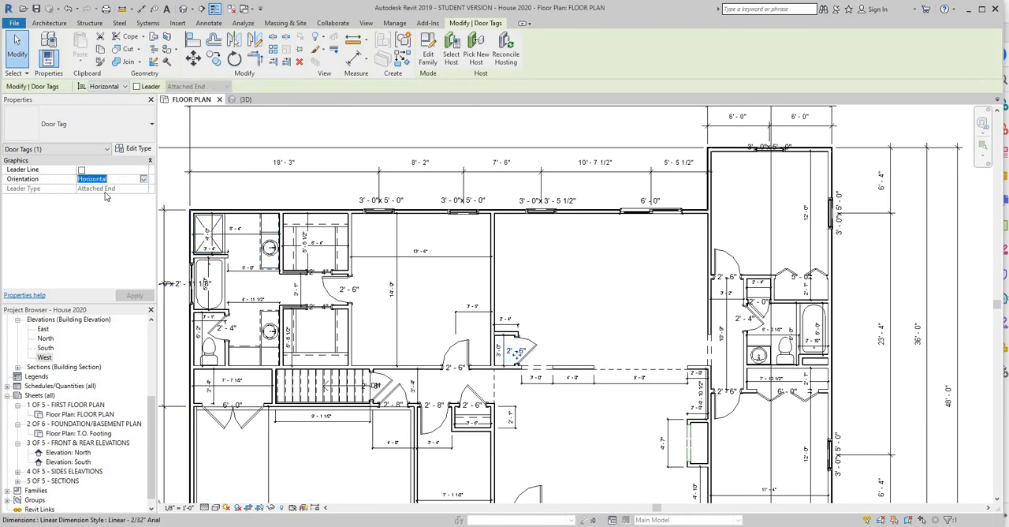
pyautogui.click(142, 178)
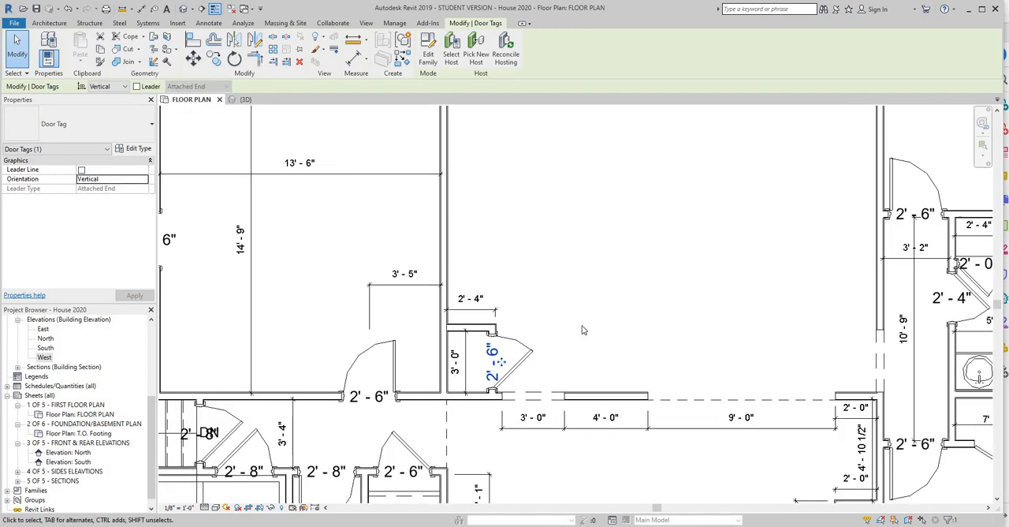